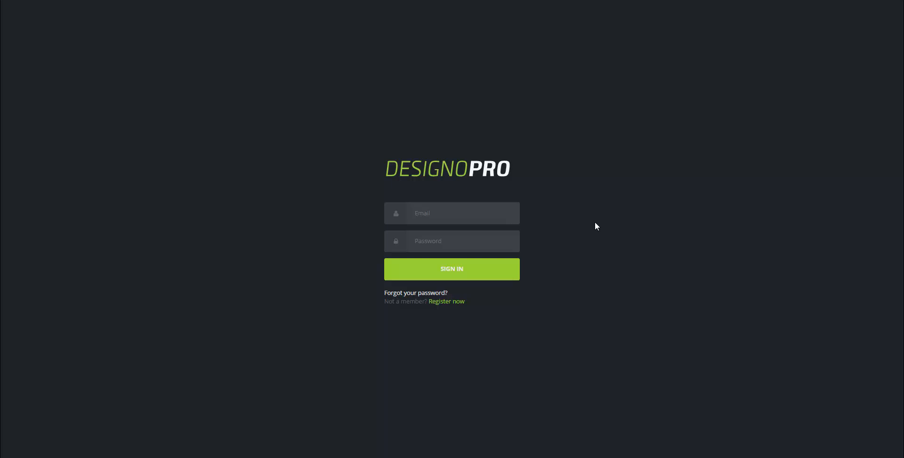
# - Enter the account email and password on the sign-in form and sign in
pyautogui.click(451, 213)
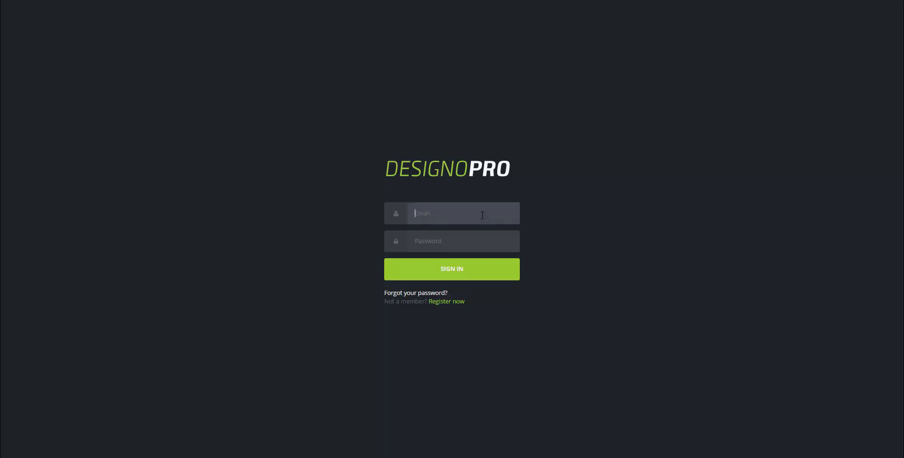
pyautogui.click(451, 269)
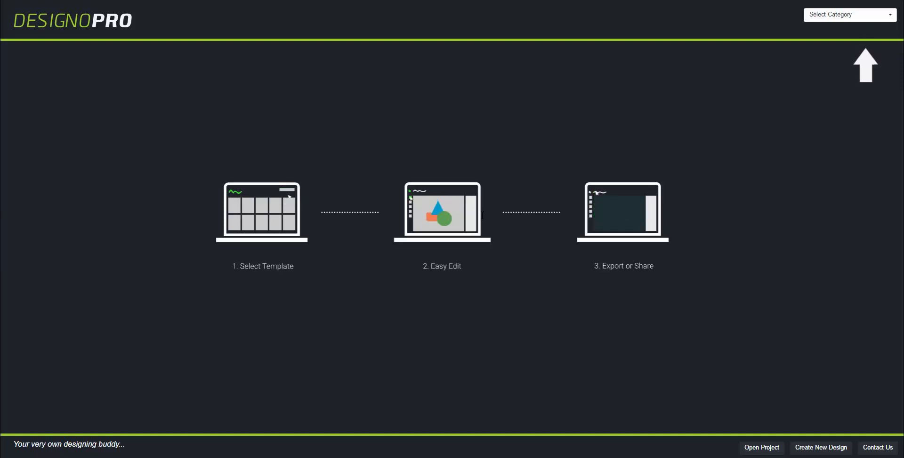
# - Browse the Infographics, Facebook Covers and Badges categories, then switch the gallery to Flyers
pyautogui.click(848, 14)
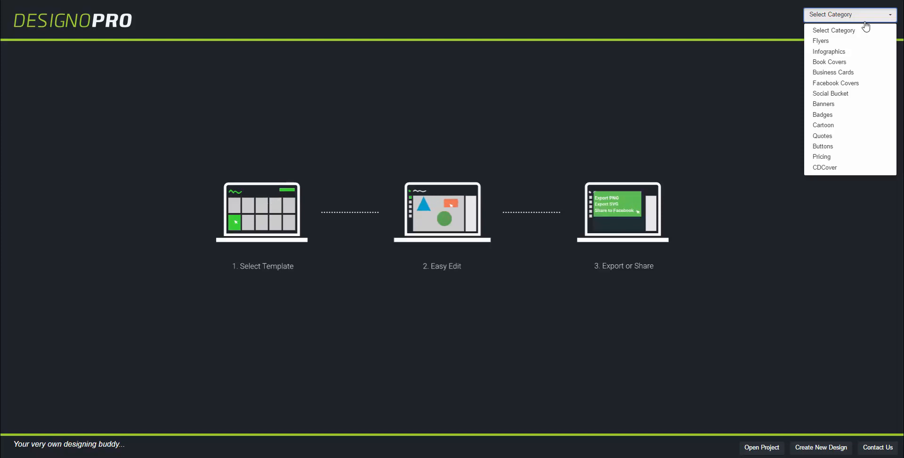
pyautogui.click(820, 40)
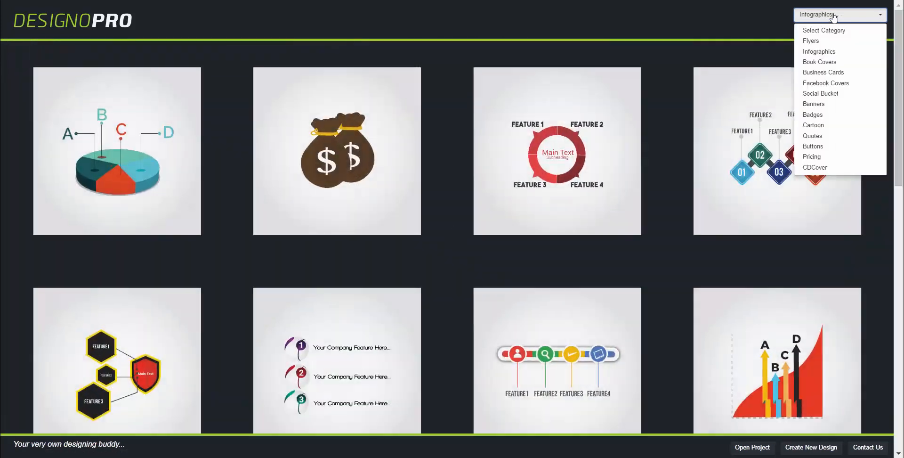
pyautogui.moveTo(824, 83)
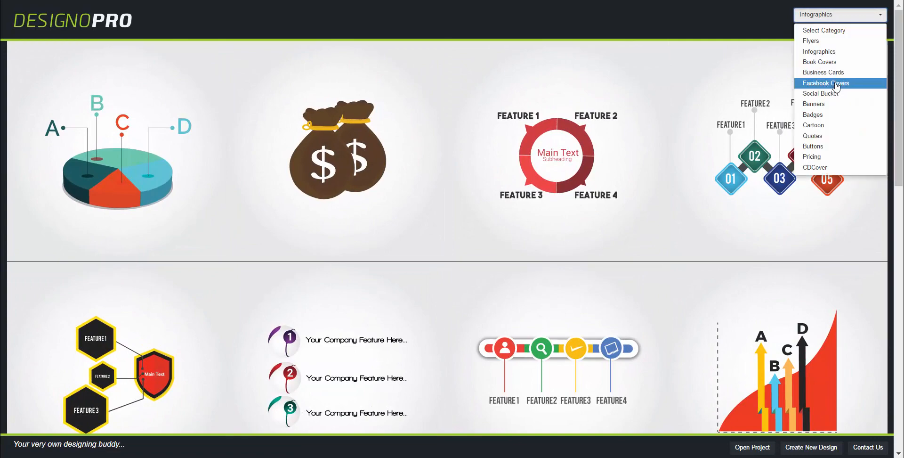
pyautogui.click(826, 83)
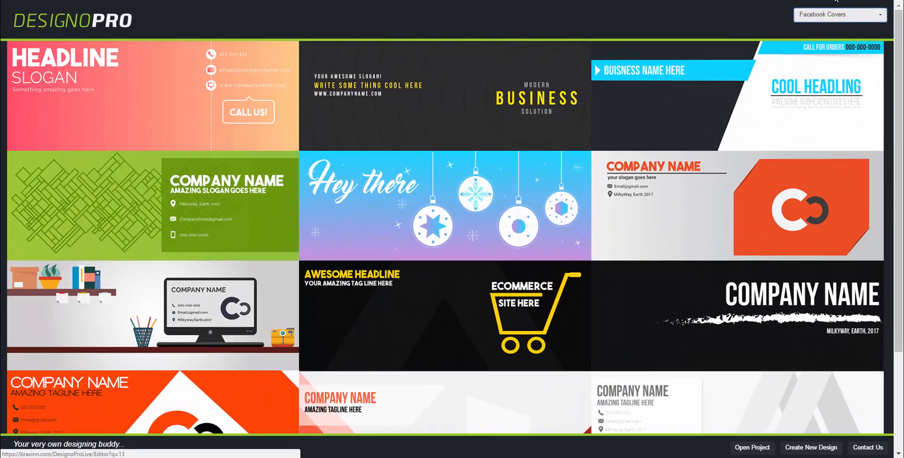
pyautogui.click(840, 15)
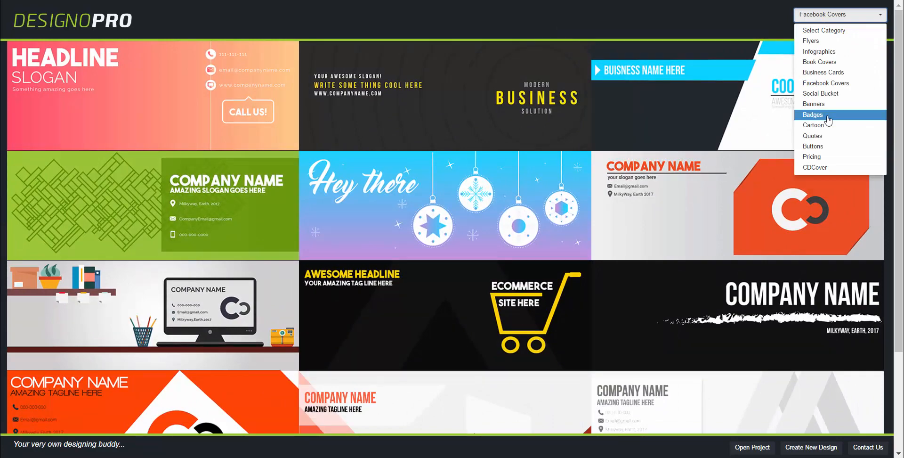
pyautogui.click(813, 114)
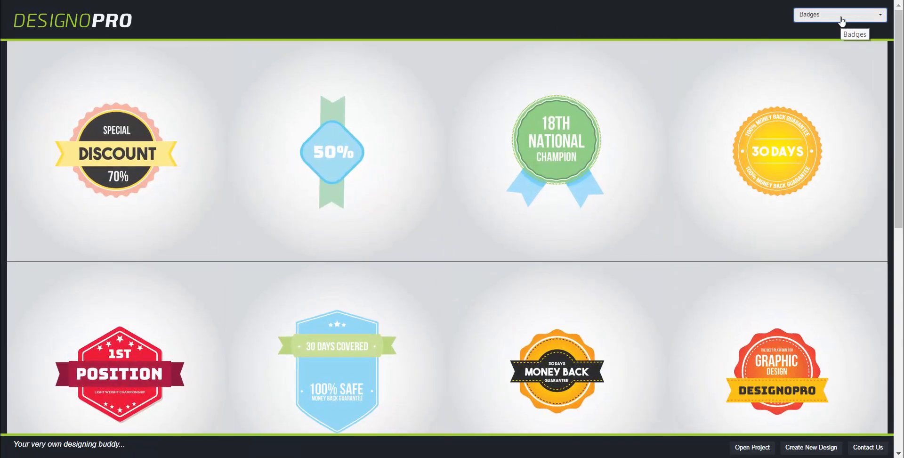
pyautogui.click(839, 15)
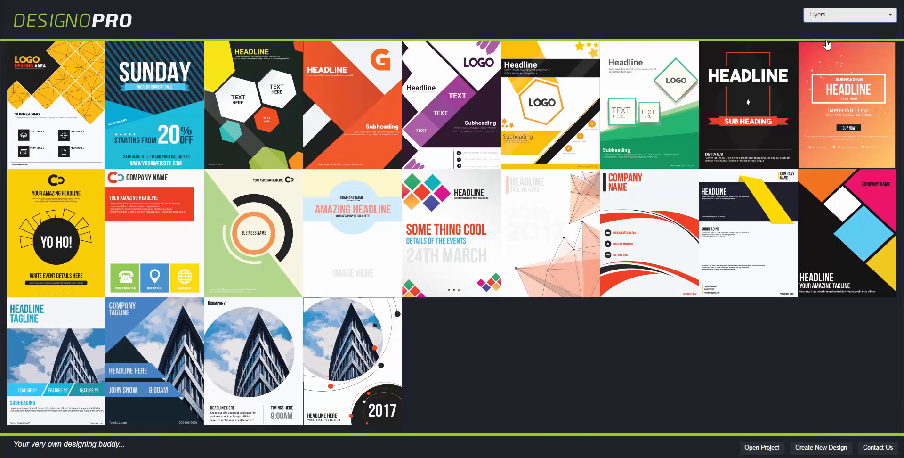
pyautogui.moveTo(747, 104)
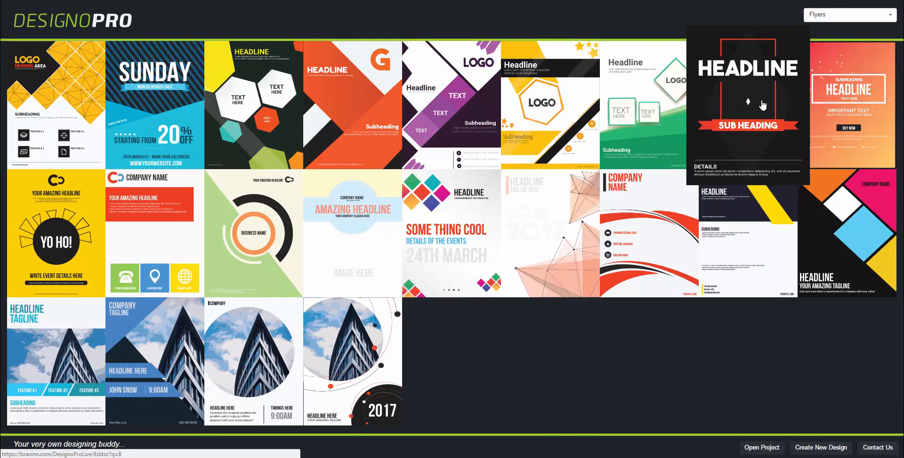
# - Load the dark HEADLINE flyer template into the editor and change its headline to PIZZA
pyautogui.click(747, 104)
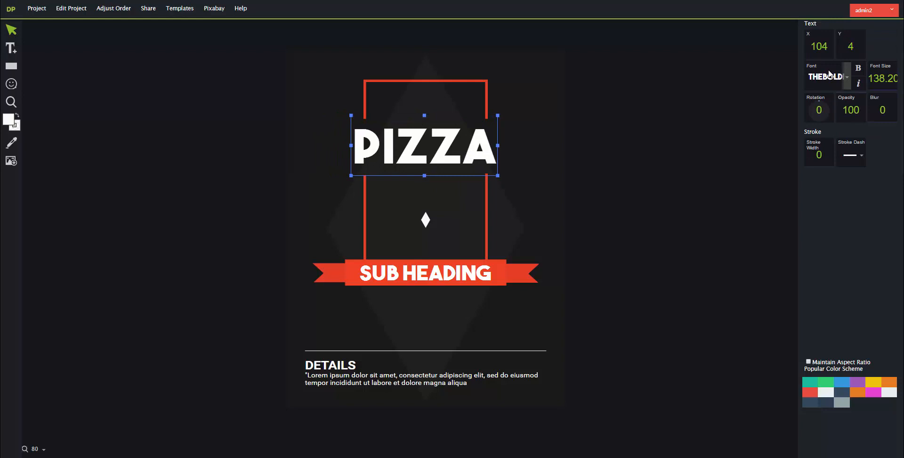
# - Change the PIZZA headline font to Raleway-Bold
pyautogui.click(826, 75)
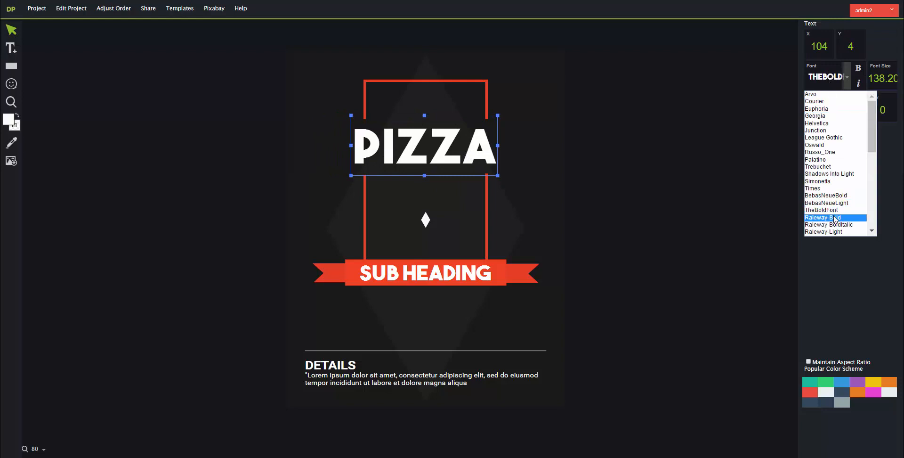
pyautogui.click(823, 217)
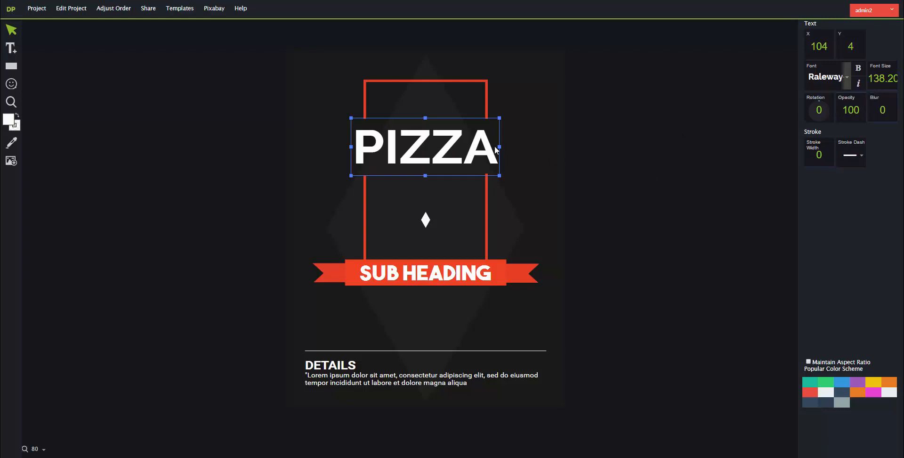
pyautogui.moveTo(501, 117)
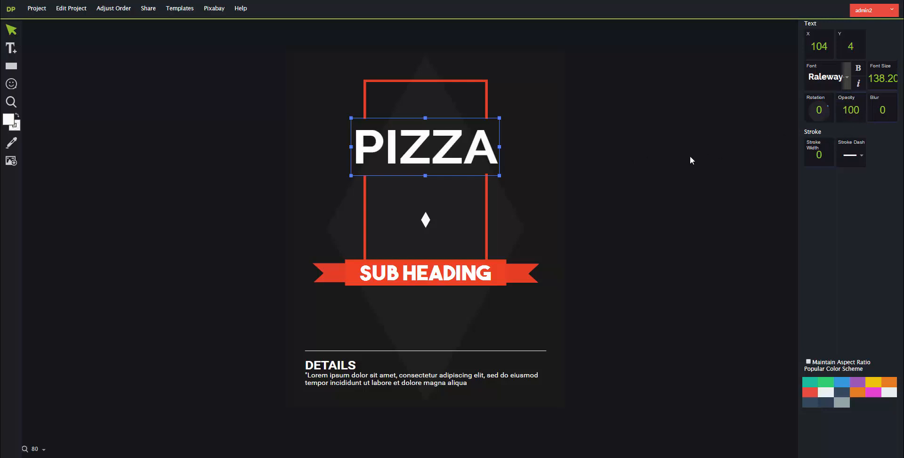
pyautogui.click(882, 110)
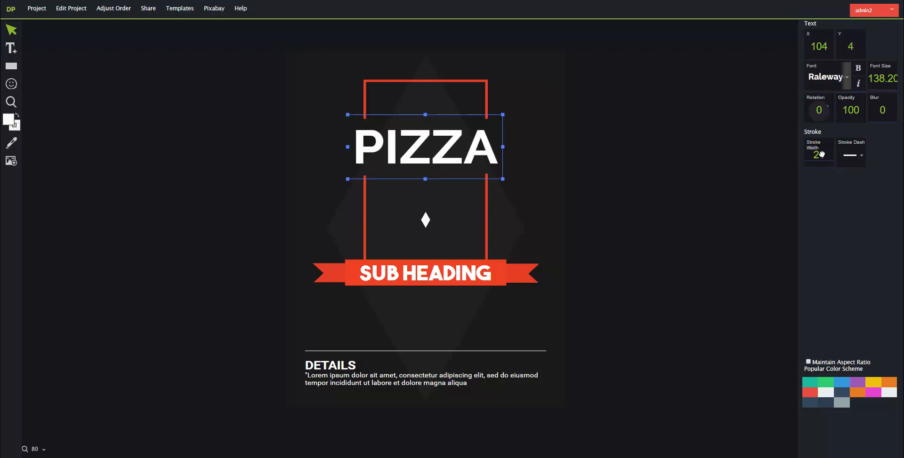
# - Give the PIZZA headline a red outline with stroke width 8
pyautogui.click(817, 154)
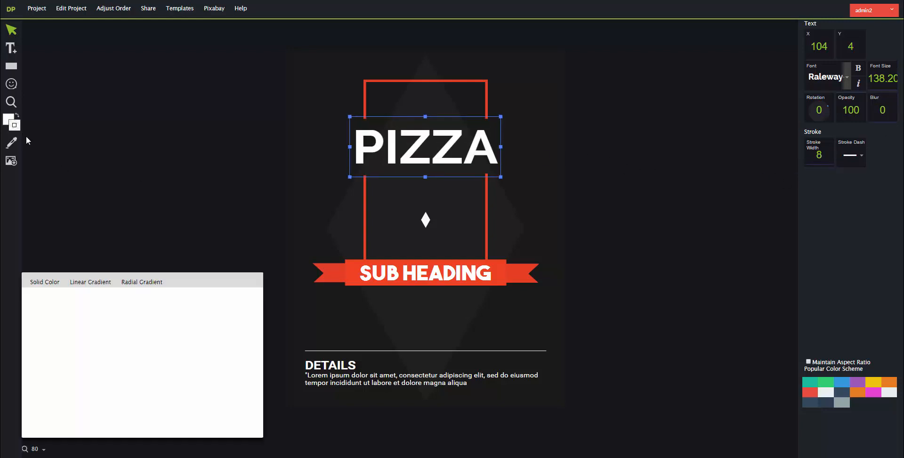
pyautogui.click(11, 122)
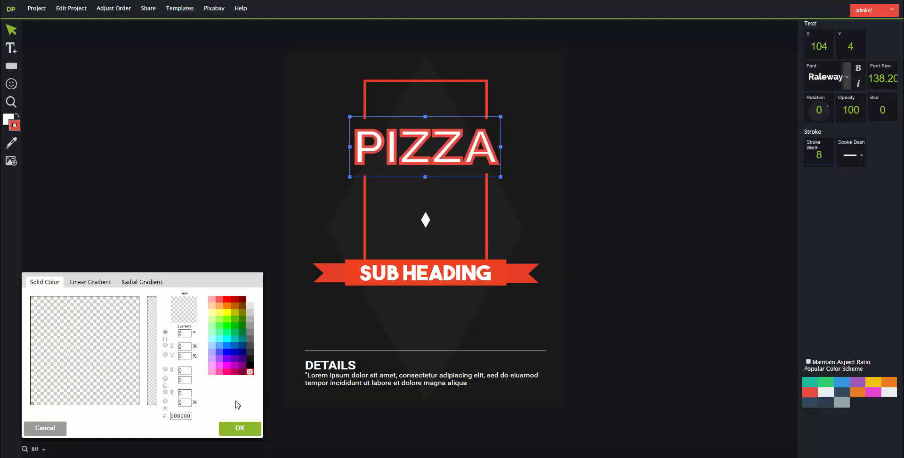
pyautogui.click(240, 427)
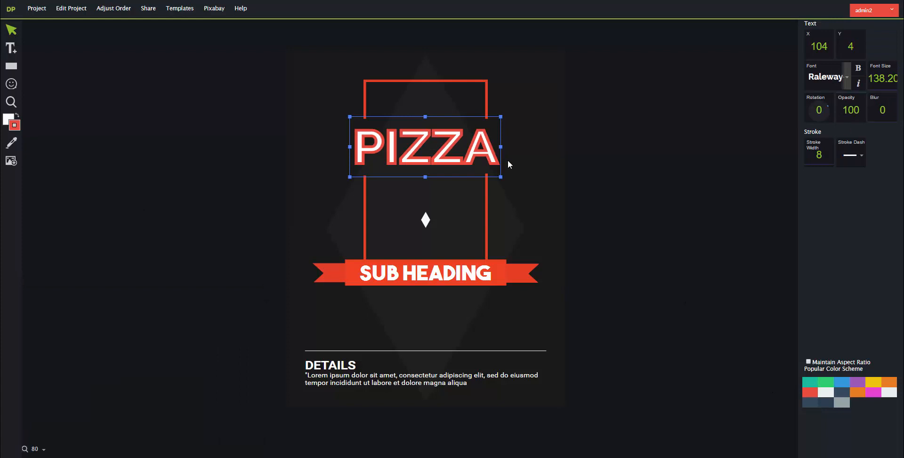
pyautogui.moveTo(476, 167)
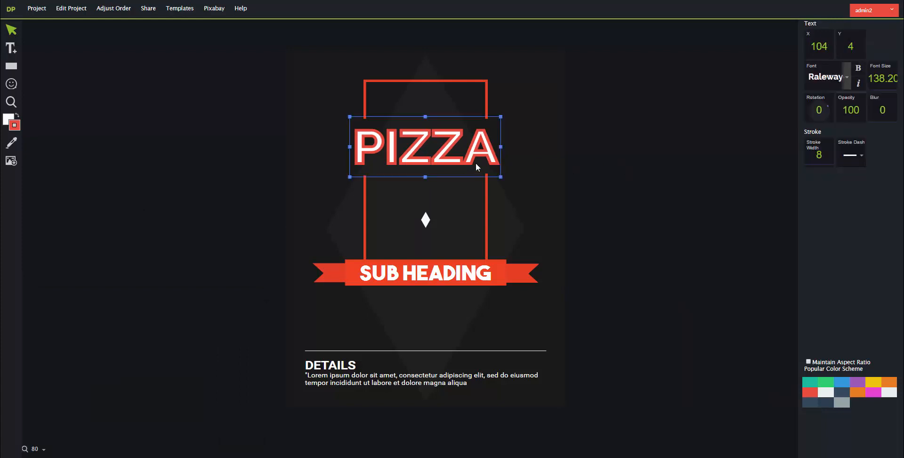
# - Fill the flyer's background rectangle with an orange shade
pyautogui.click(610, 154)
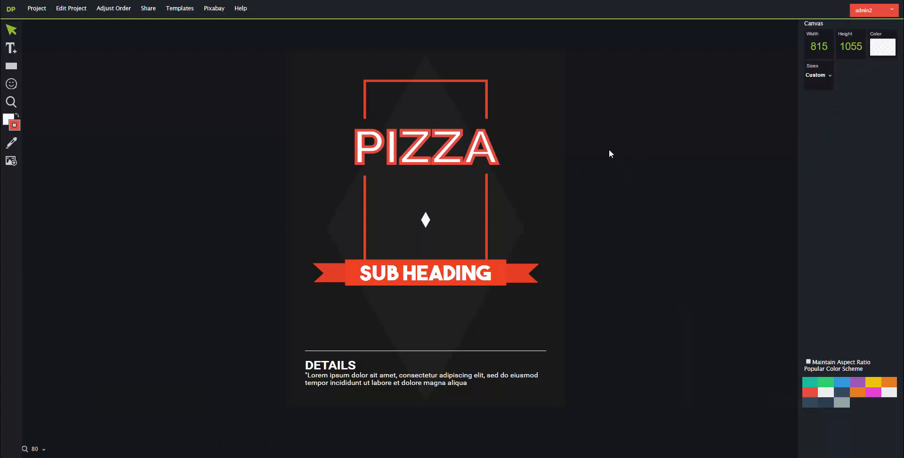
pyautogui.moveTo(524, 141)
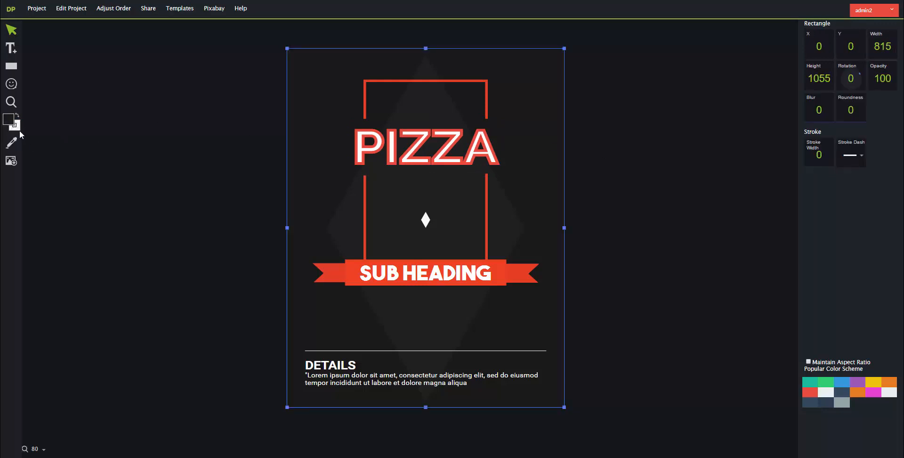
pyautogui.click(7, 119)
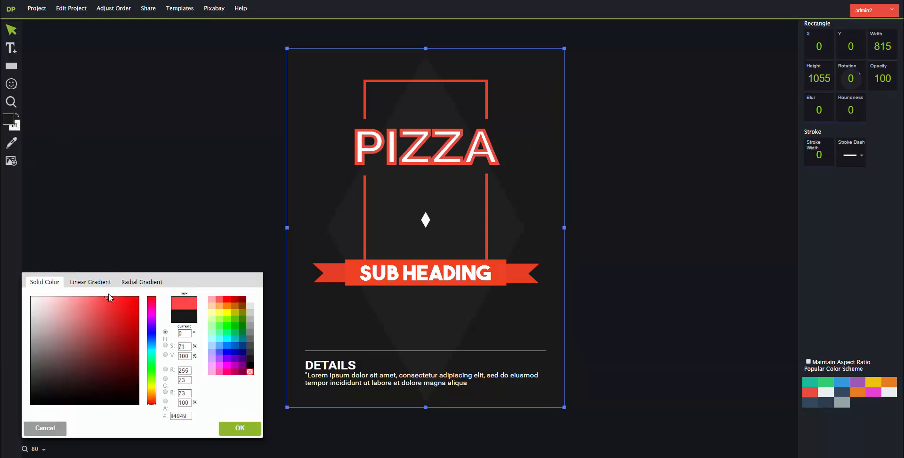
pyautogui.click(129, 299)
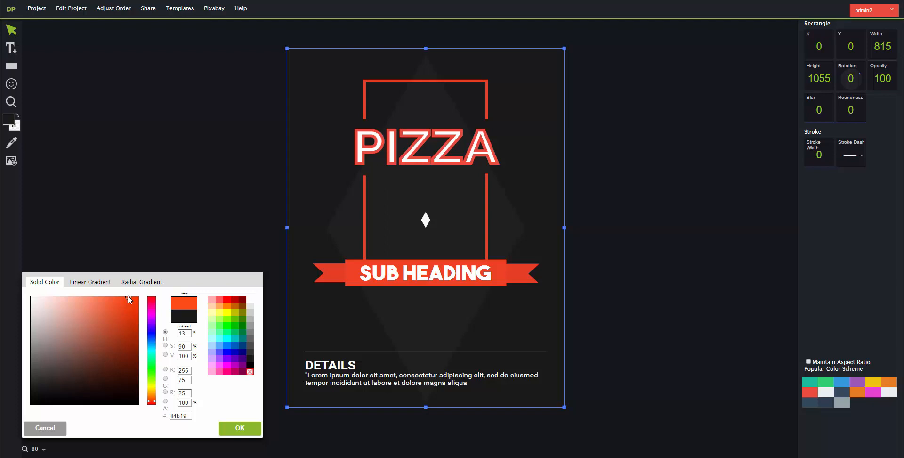
pyautogui.click(239, 428)
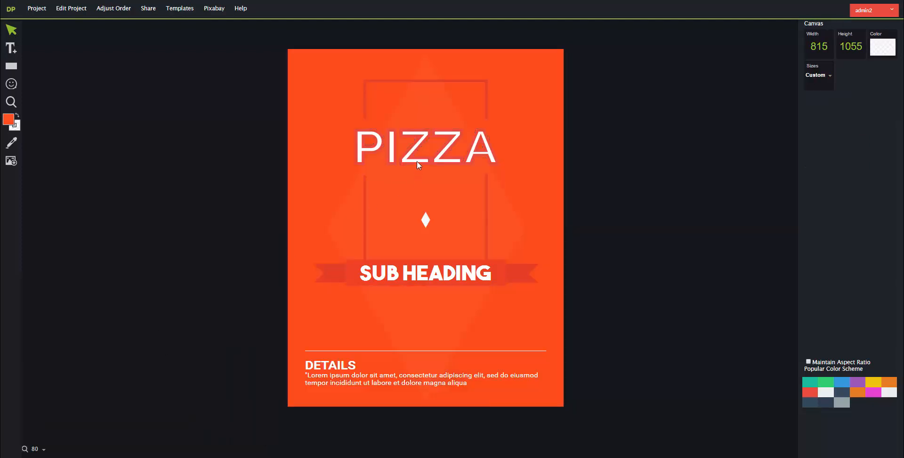
# - Recolour the PIZZA headline's outline dark grey and select the small white diamond
pyautogui.click(425, 147)
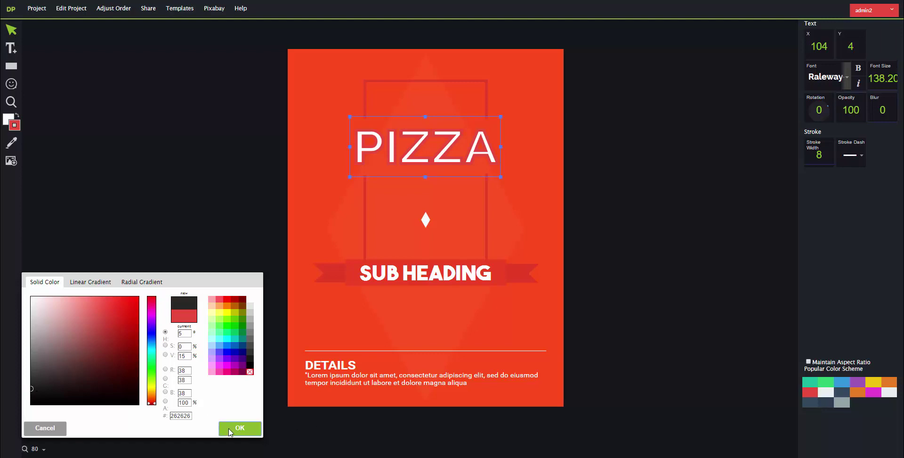
pyautogui.click(239, 428)
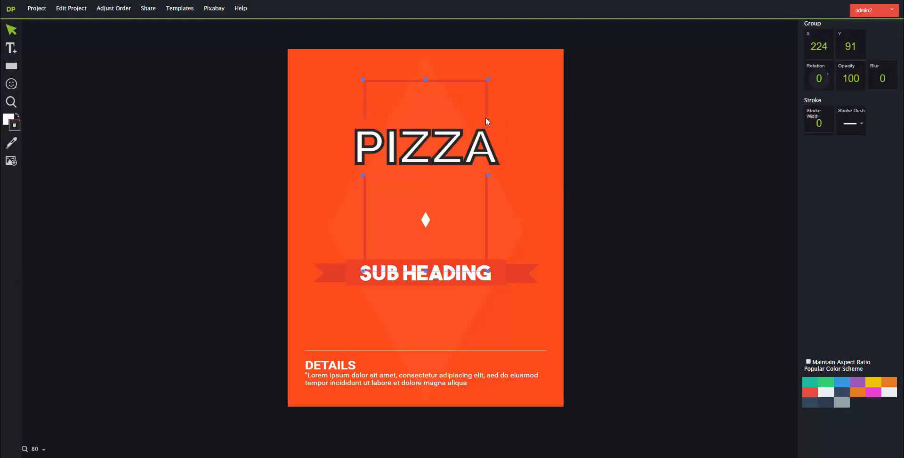
pyautogui.click(426, 221)
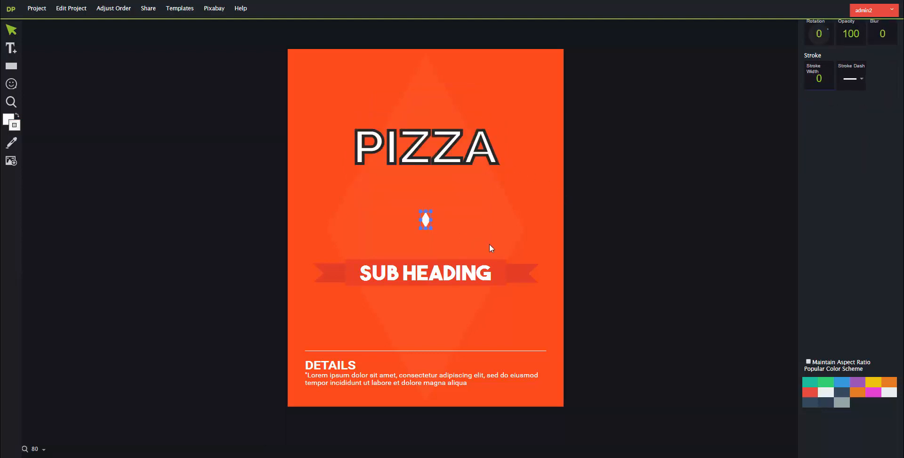
# - Move the ribbon subheading group down to sit just above the DETAILS section
pyautogui.click(424, 272)
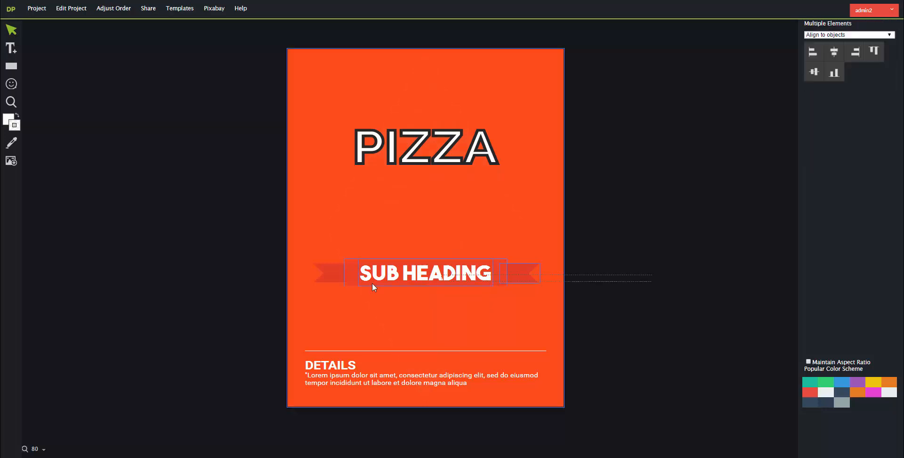
pyautogui.moveTo(424, 273); pyautogui.dragTo(425, 299)
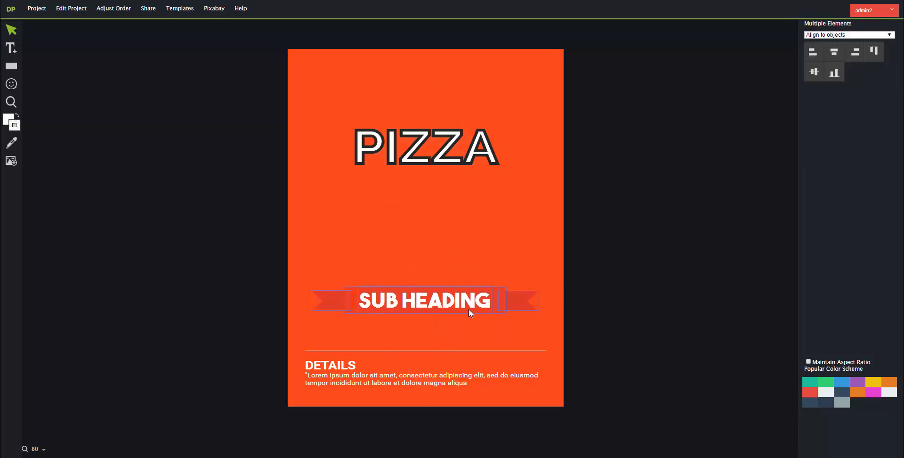
pyautogui.moveTo(423, 300); pyautogui.dragTo(424, 322)
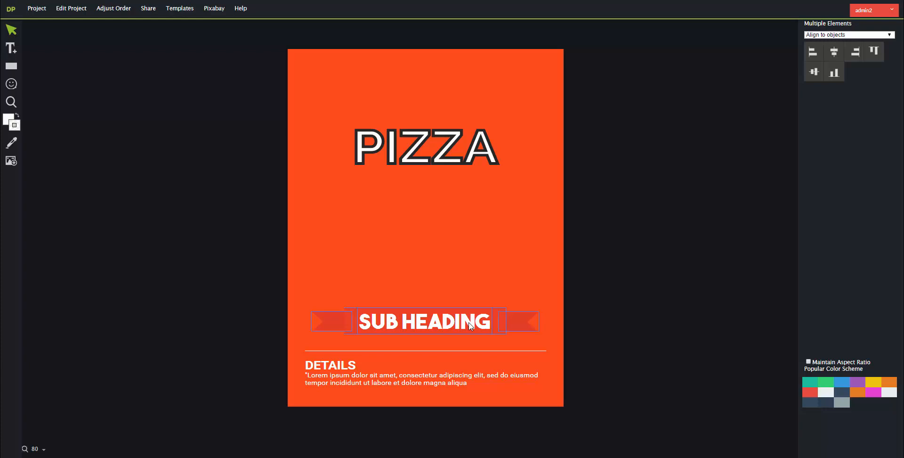
# - Move the PIZZA headline down to sit directly above the ribbon
pyautogui.click(424, 145)
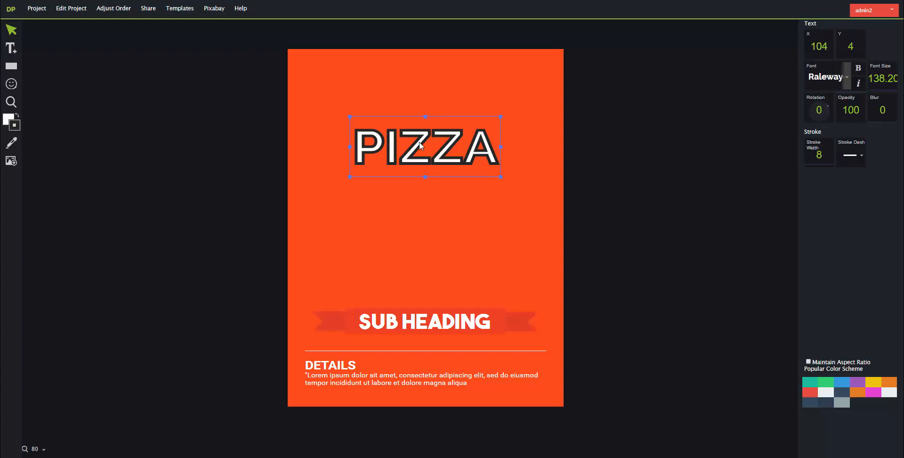
pyautogui.moveTo(424, 144); pyautogui.dragTo(424, 265)
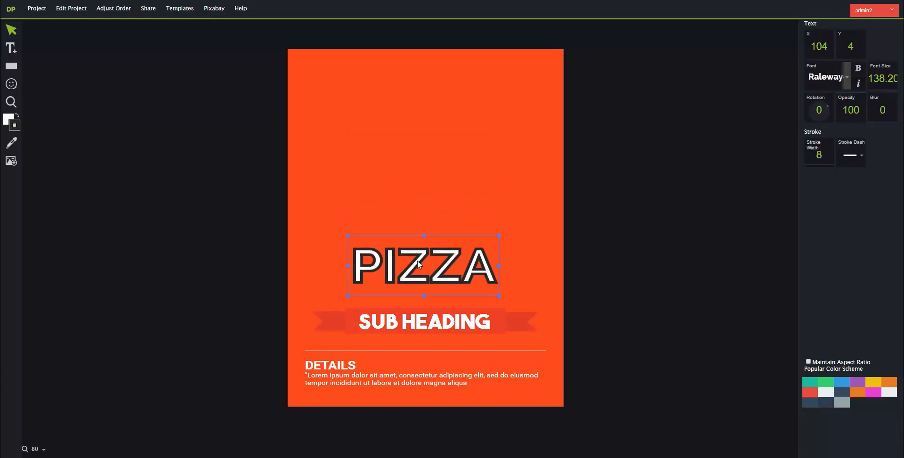
pyautogui.click(526, 60)
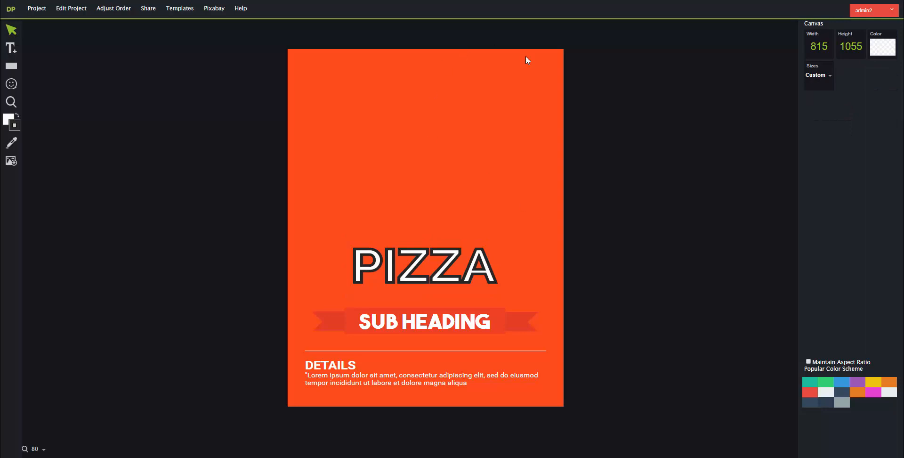
pyautogui.moveTo(568, 58)
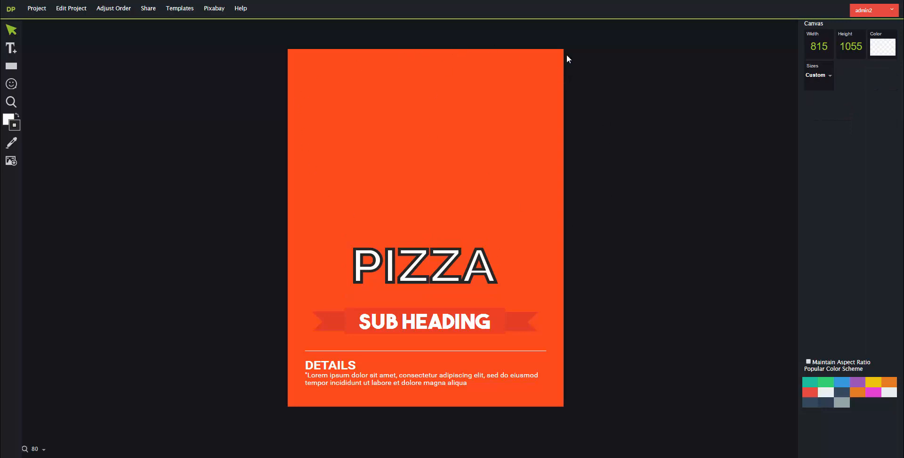
pyautogui.moveTo(218, 118)
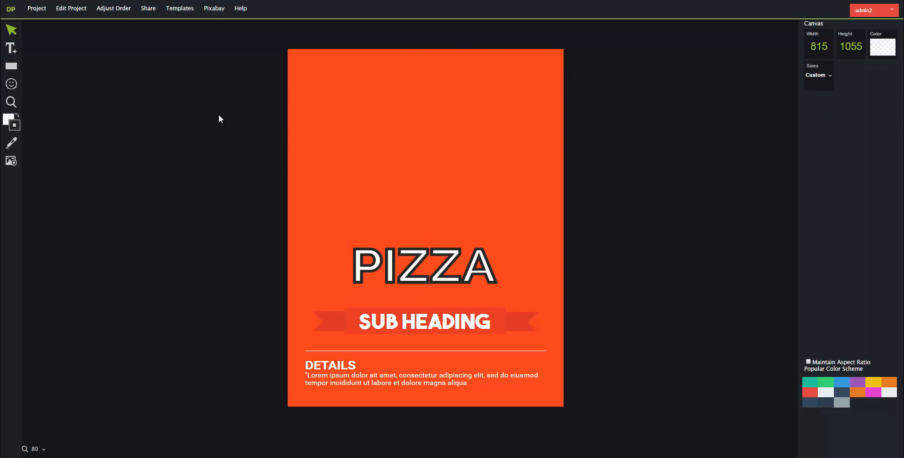
pyautogui.moveTo(10, 165)
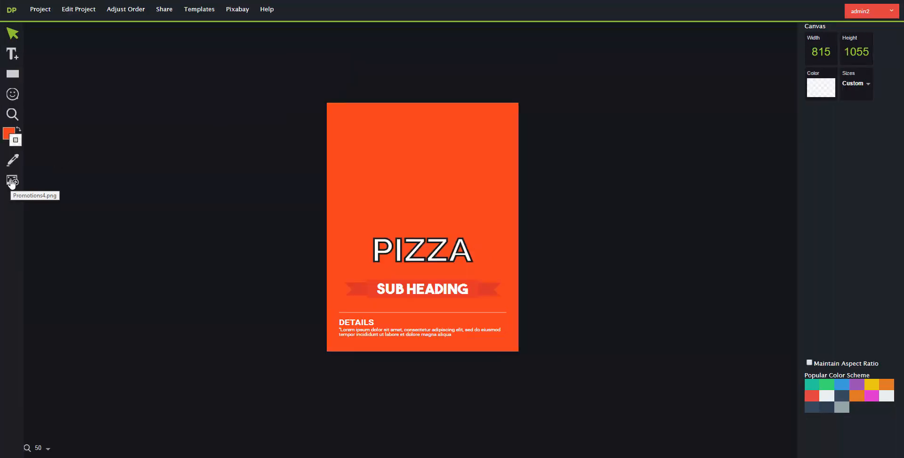
# - Insert the pizza photo and enlarge it to span the flyer's full top width
pyautogui.click(11, 181)
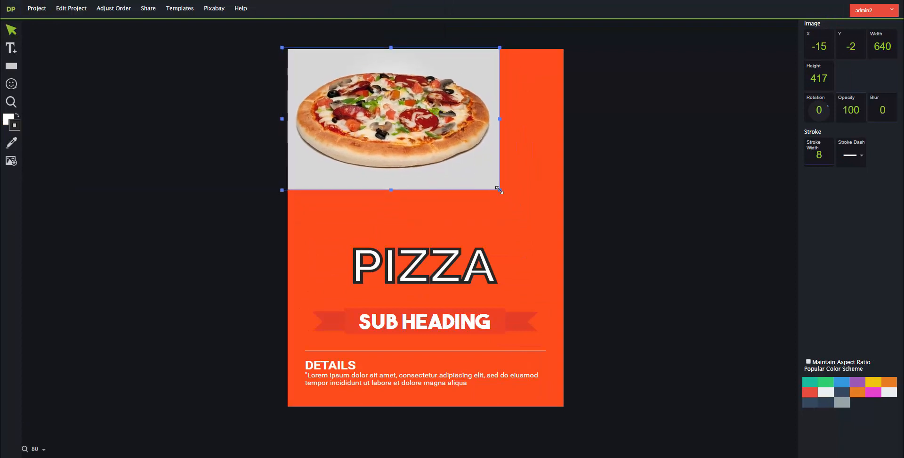
pyautogui.moveTo(499, 190); pyautogui.dragTo(565, 233)
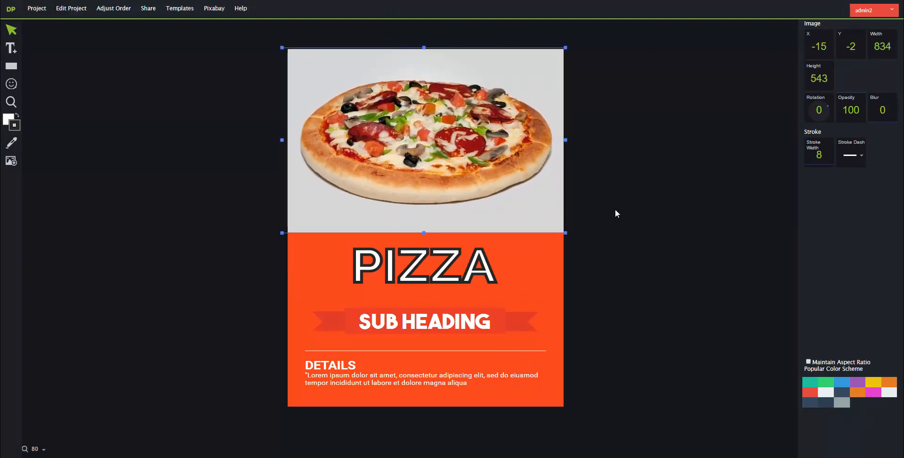
pyautogui.click(611, 293)
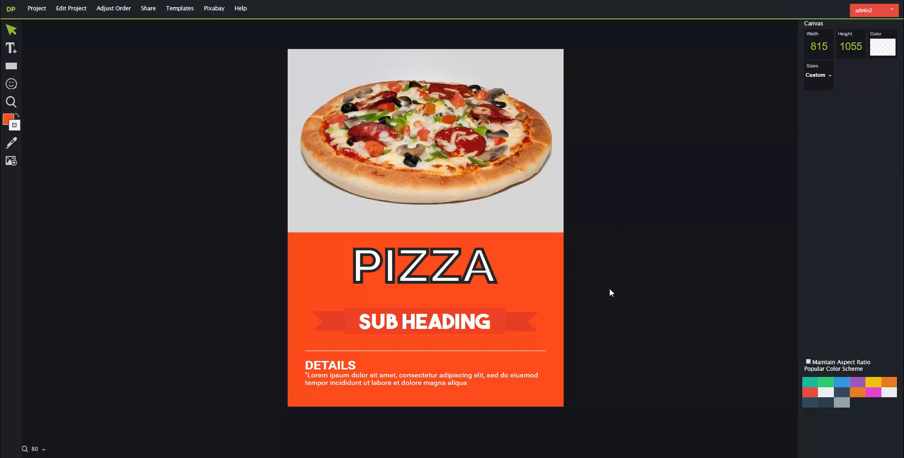
# - Recolour the ribbon's centre band and both tails dark charcoal
pyautogui.click(424, 321)
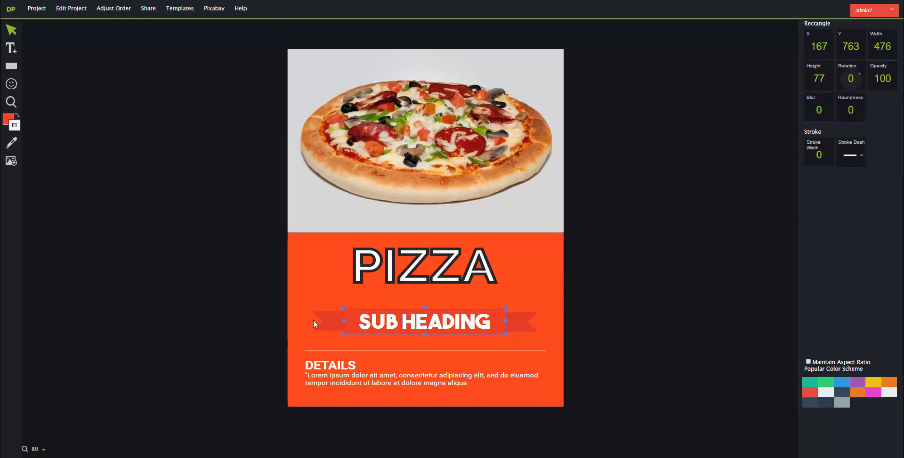
pyautogui.click(8, 118)
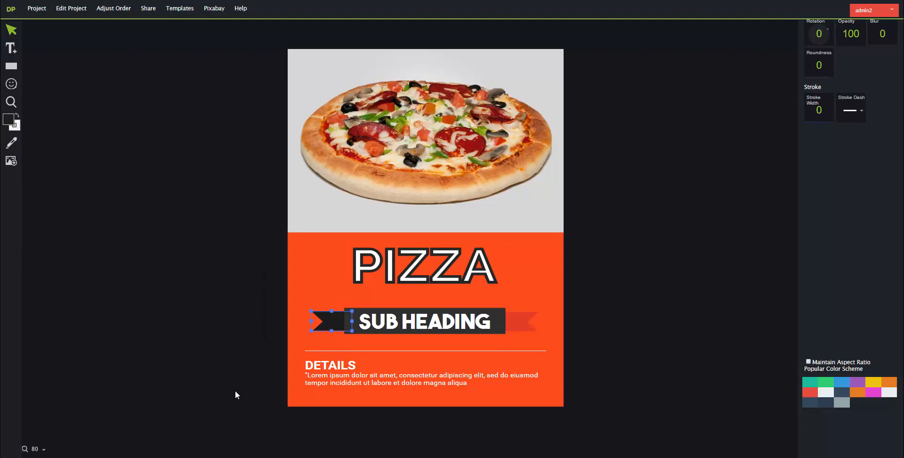
pyautogui.click(519, 321)
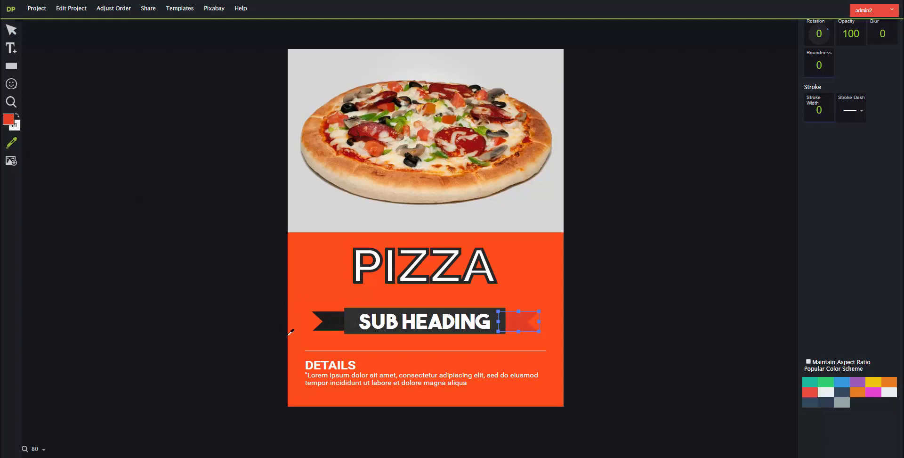
pyautogui.click(178, 151)
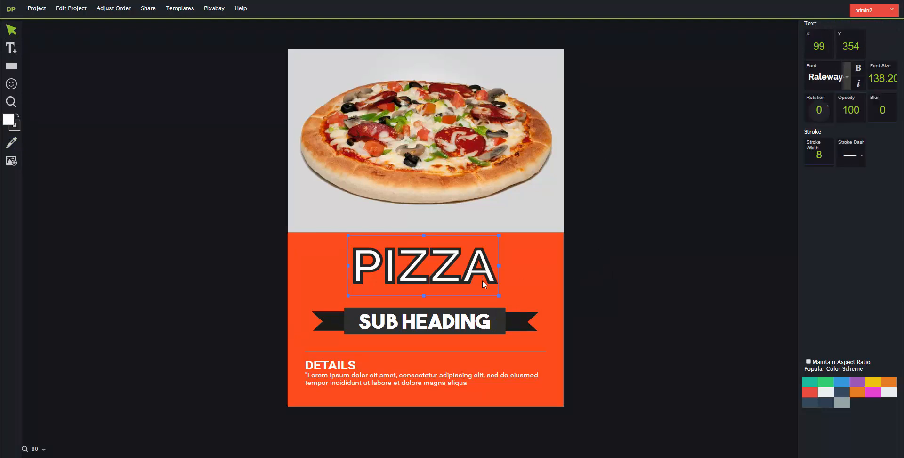
pyautogui.click(613, 221)
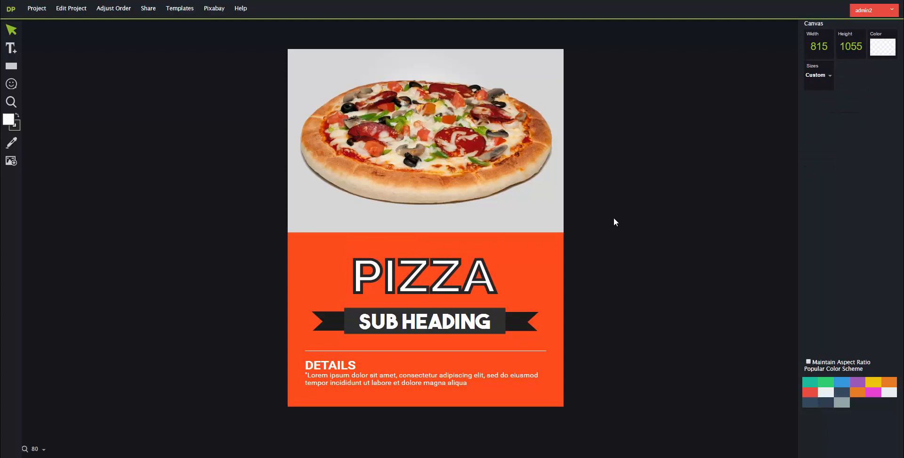
# - Save the flyer via Save Project, downloading it as myproject (3).dpro
pyautogui.click(36, 8)
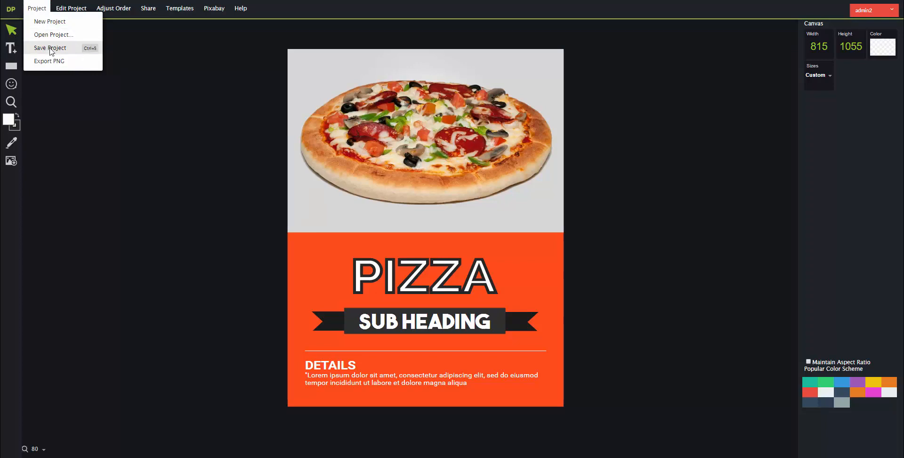
pyautogui.click(50, 48)
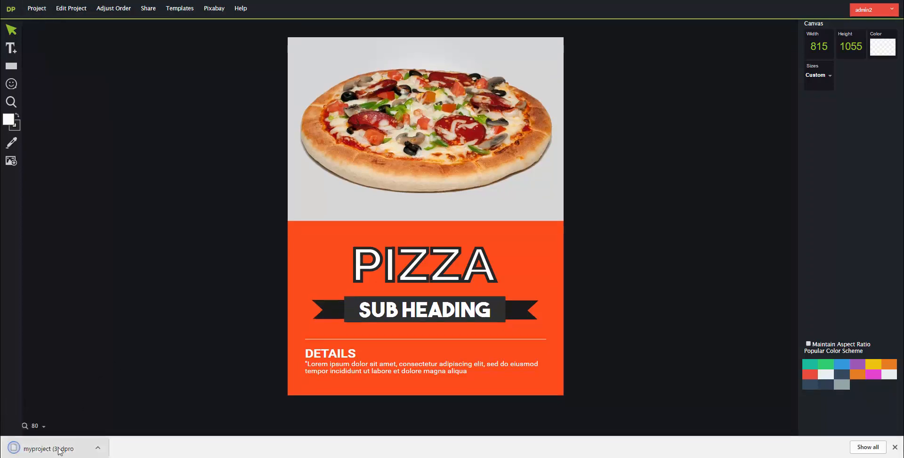
pyautogui.click(36, 8)
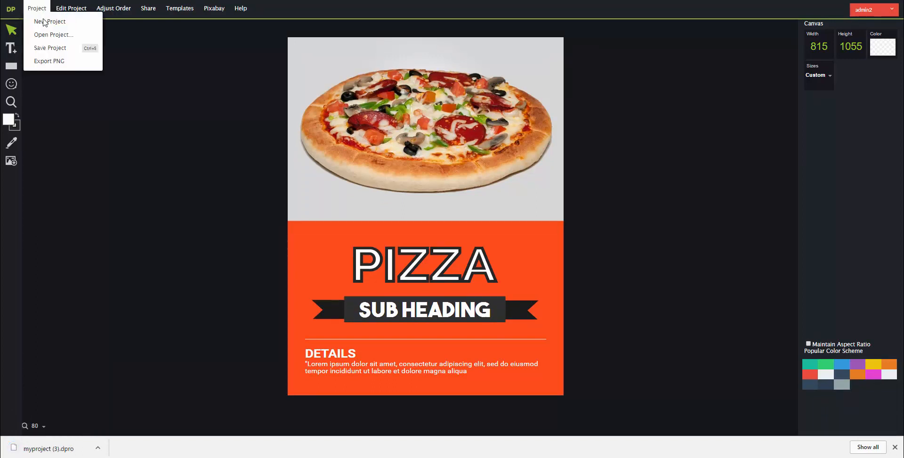
pyautogui.click(72, 114)
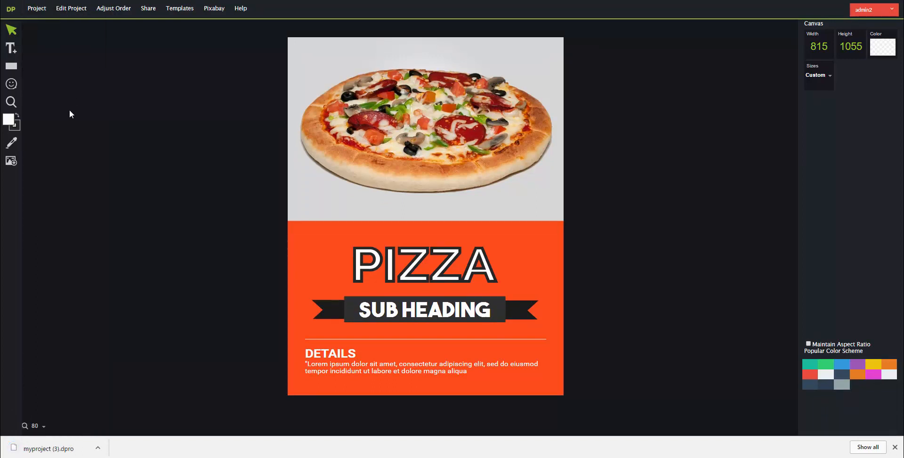
# - Add the first arrow from the Arrows shape category, placed left of the PIZZA headline
pyautogui.click(11, 66)
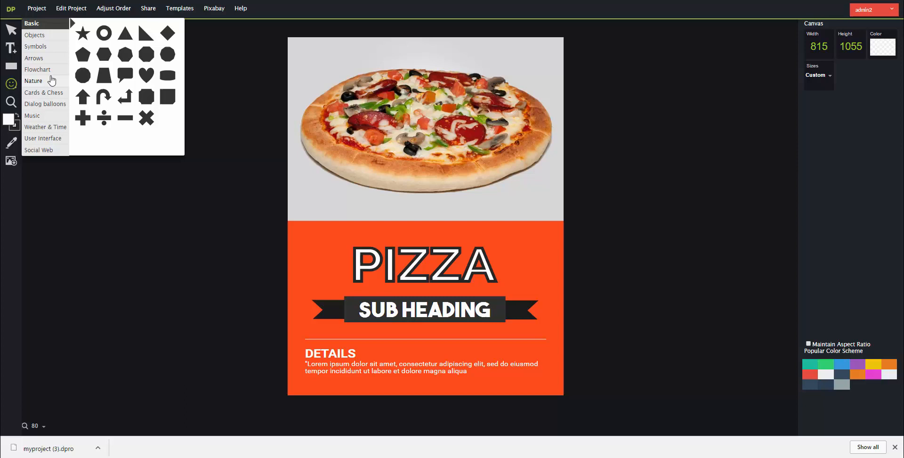
pyautogui.click(38, 70)
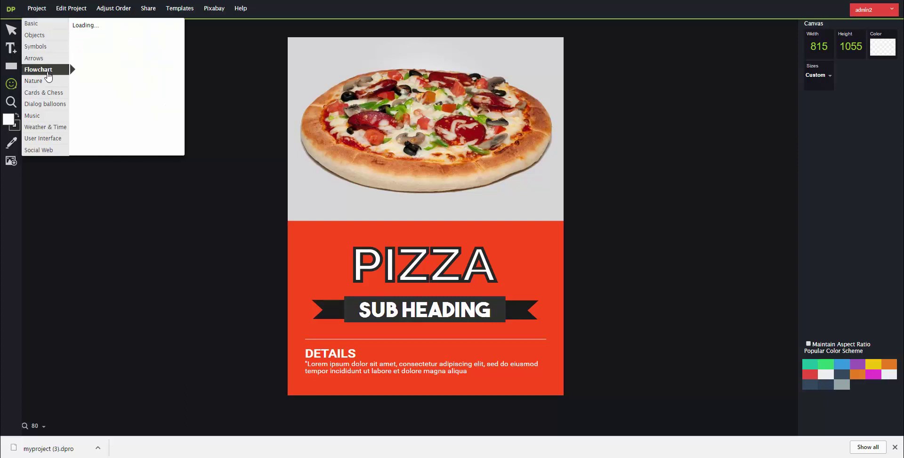
pyautogui.click(33, 58)
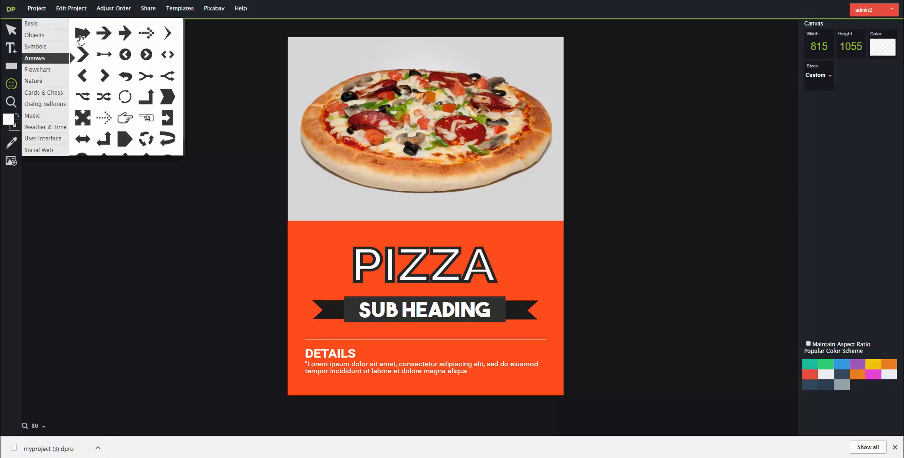
pyautogui.click(103, 32)
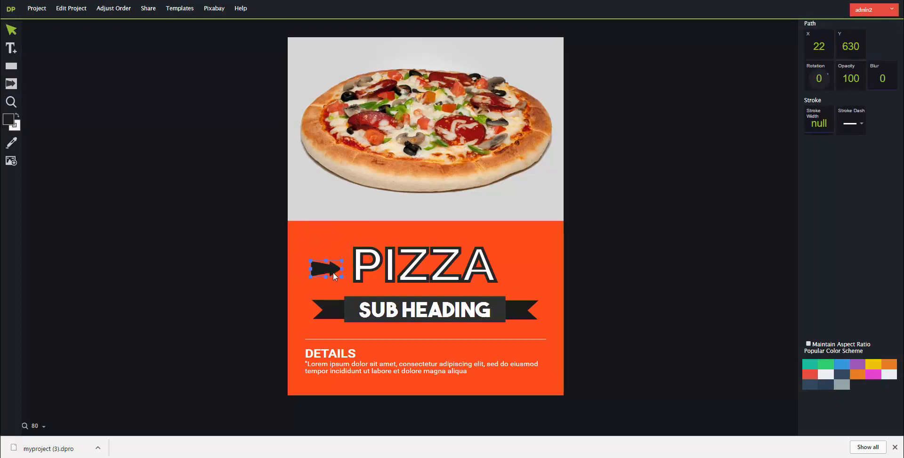
pyautogui.click(312, 237)
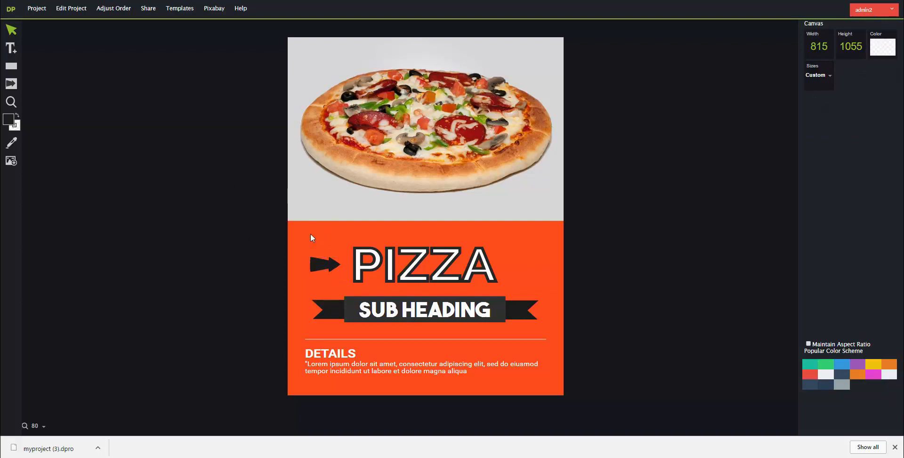
pyautogui.moveTo(75, 114)
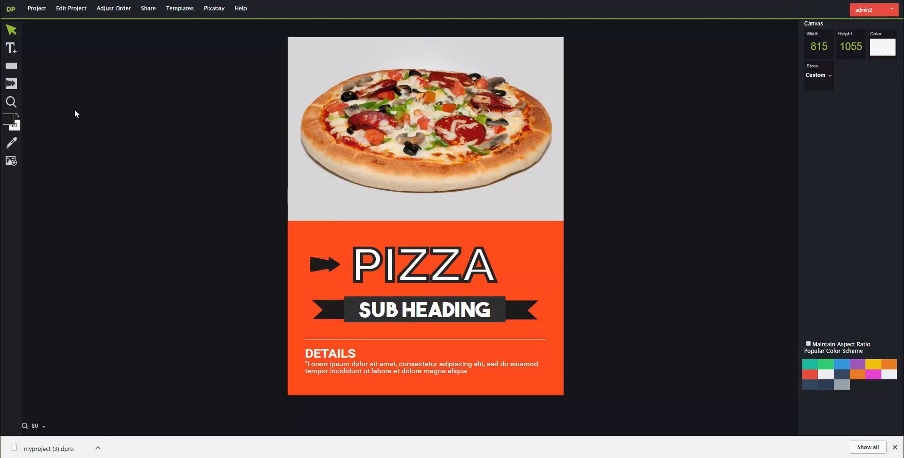
pyautogui.moveTo(77, 145)
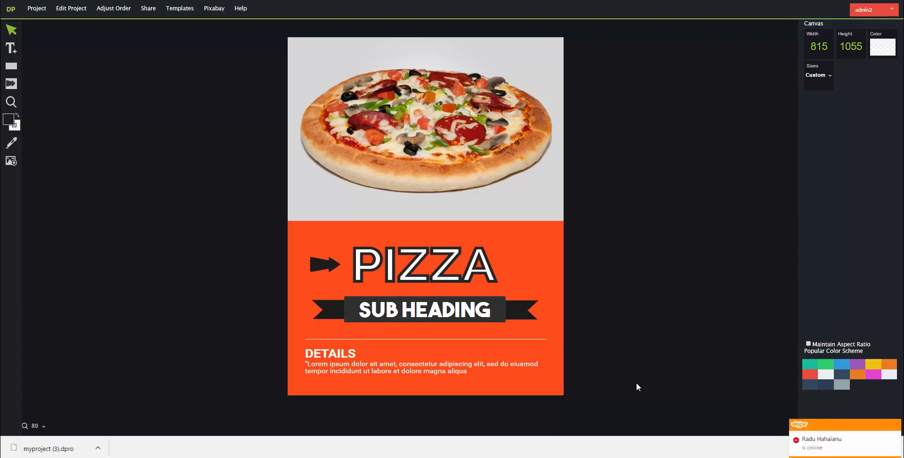
pyautogui.moveTo(11, 145)
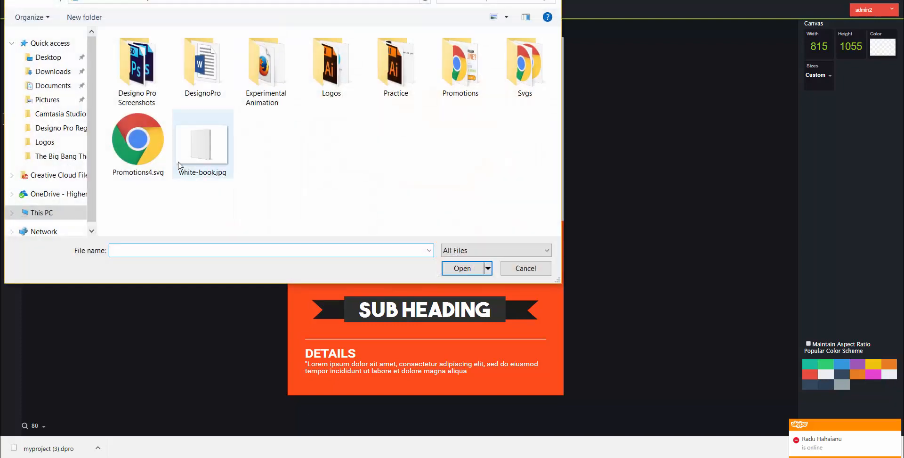
# - Import Promotions4.svg and select the product-launch graphic placed over the upper flyer
pyautogui.click(137, 139)
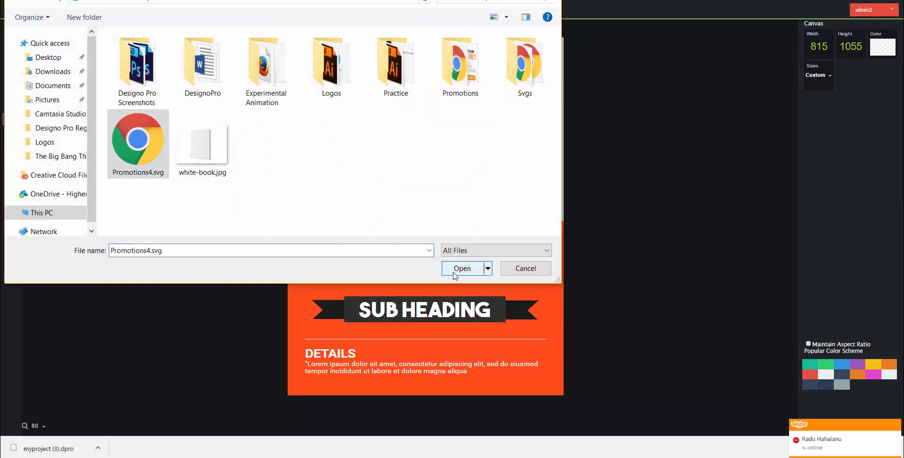
pyautogui.click(461, 268)
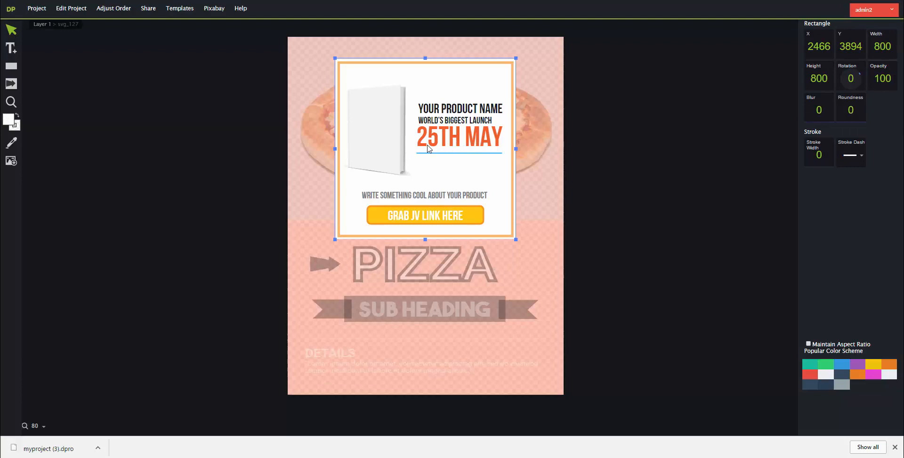
pyautogui.click(392, 131)
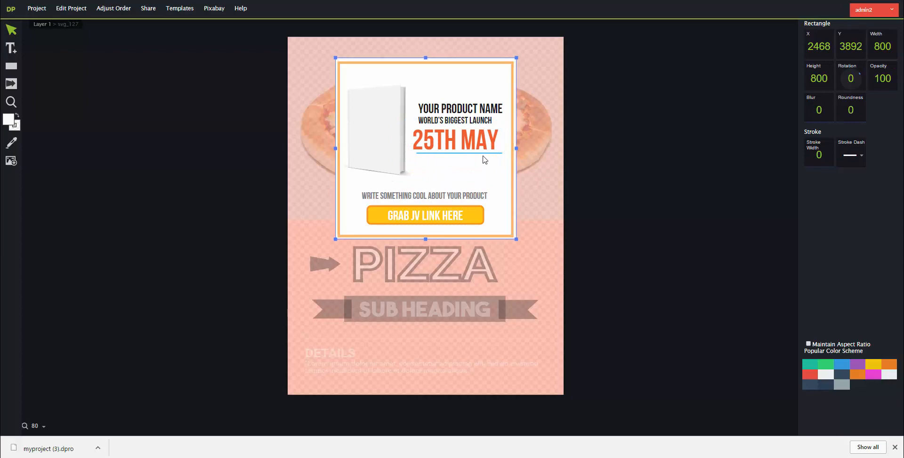
pyautogui.click(574, 154)
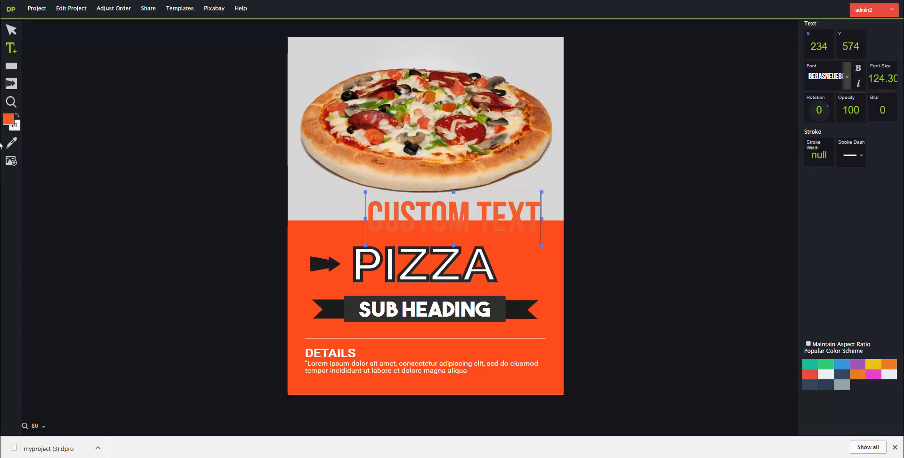
pyautogui.moveTo(541, 191)
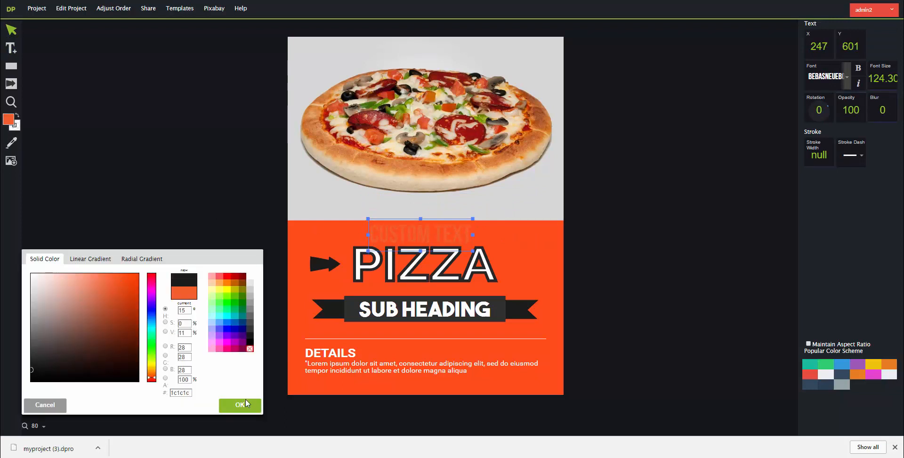
# - Colour the CUSTOM TEXT line #1c1c1c and leave it tucked beneath the ribbon
pyautogui.click(239, 404)
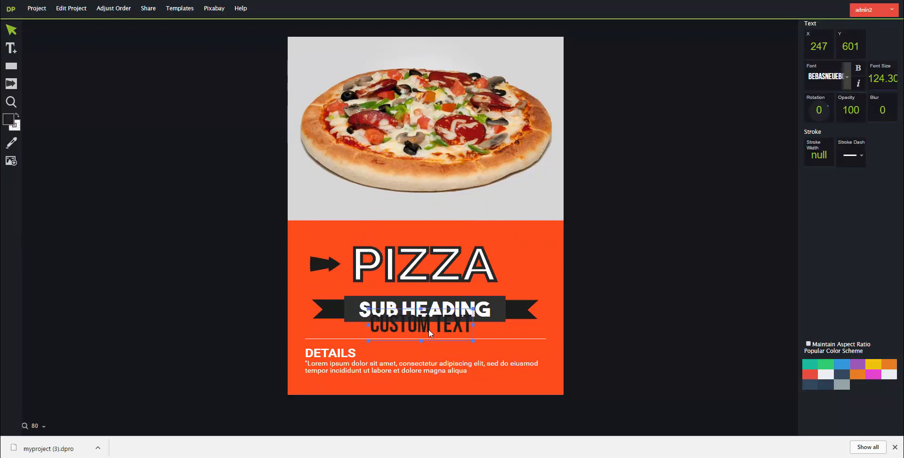
pyautogui.click(300, 79)
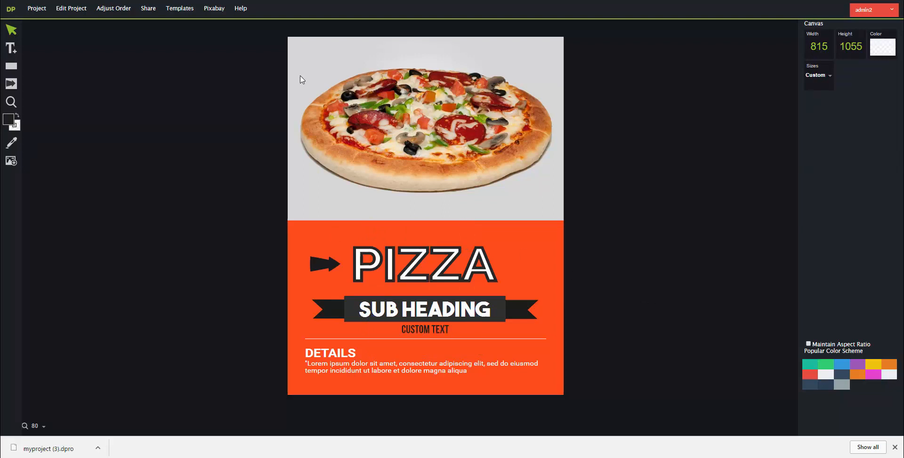
# - Review layering options for the PIZZA headline via the context, Edit Project and Adjust Order menus
pyautogui.click(424, 264)
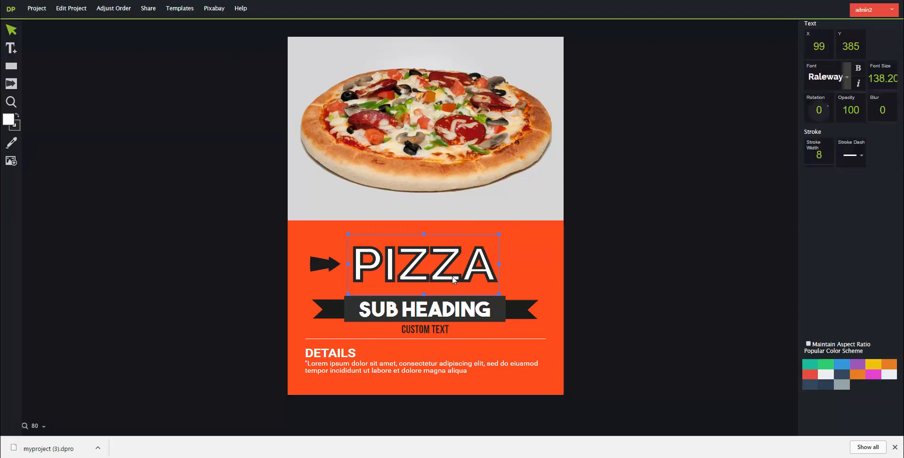
pyautogui.rightClick(452, 265)
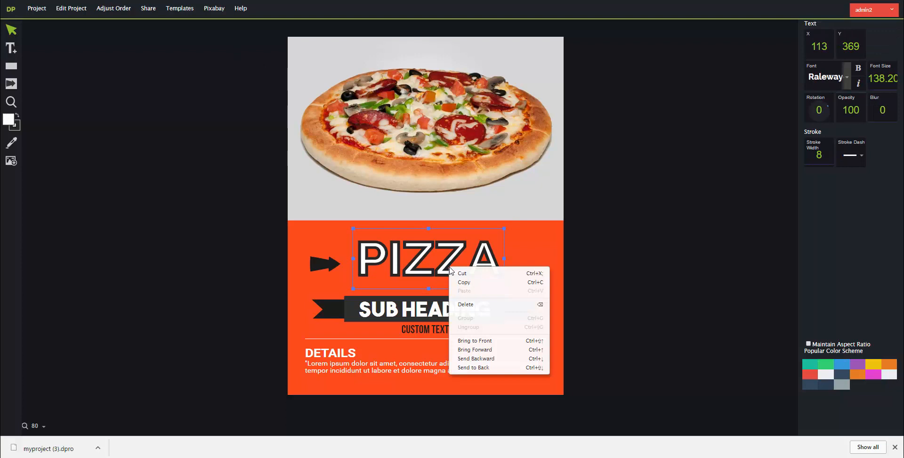
pyautogui.moveTo(497, 349)
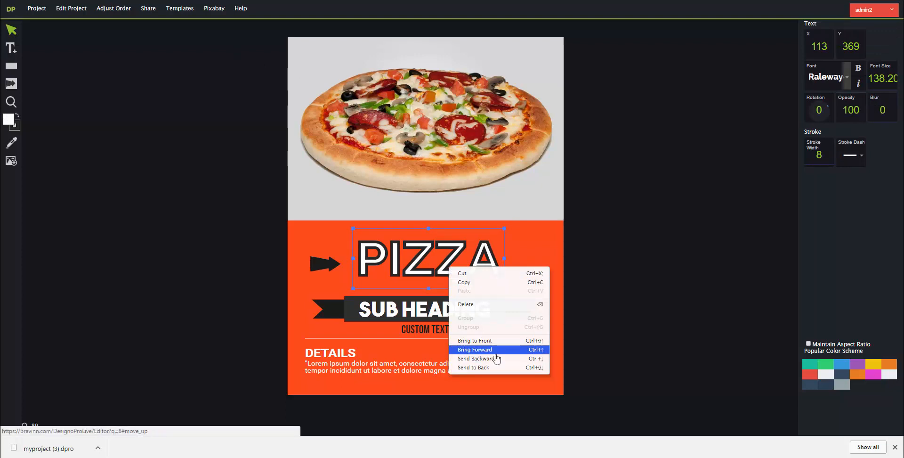
pyautogui.moveTo(474, 340)
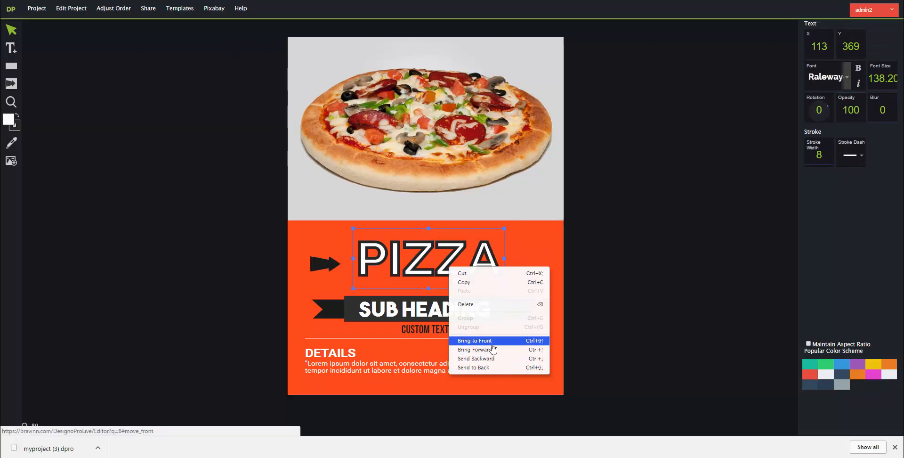
pyautogui.click(71, 8)
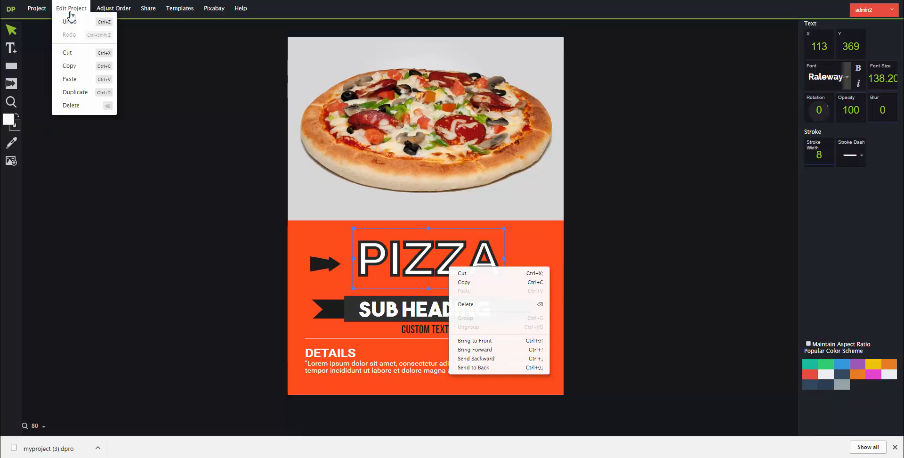
pyautogui.click(113, 8)
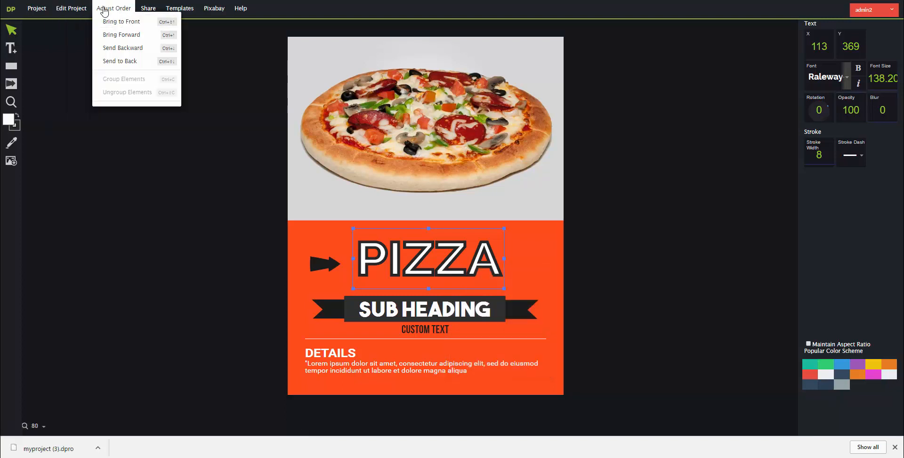
pyautogui.click(71, 8)
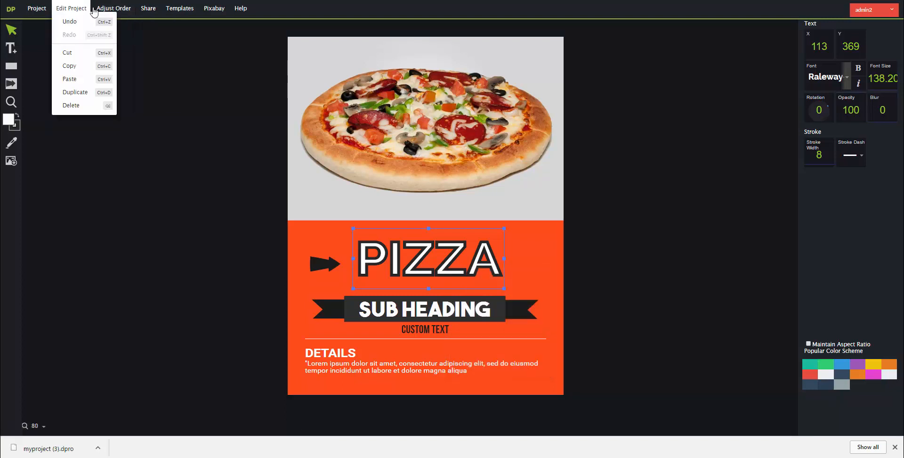
# - Browse the Share and Templates menus, then return to the templates, restoring the PIZZA PLACE flyer
pyautogui.click(147, 8)
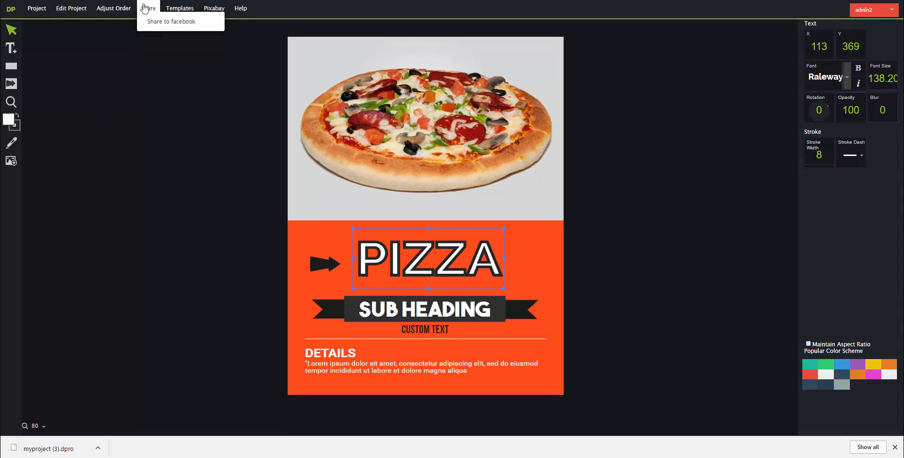
pyautogui.click(180, 8)
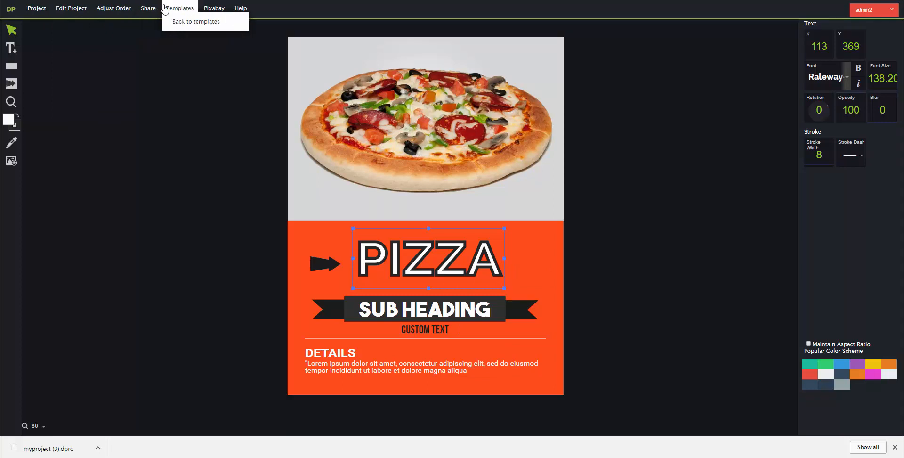
pyautogui.moveTo(196, 22)
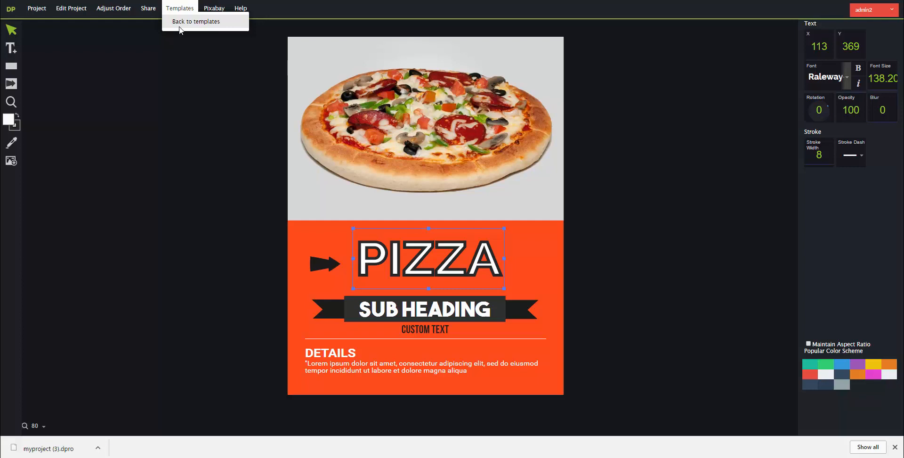
pyautogui.click(241, 9)
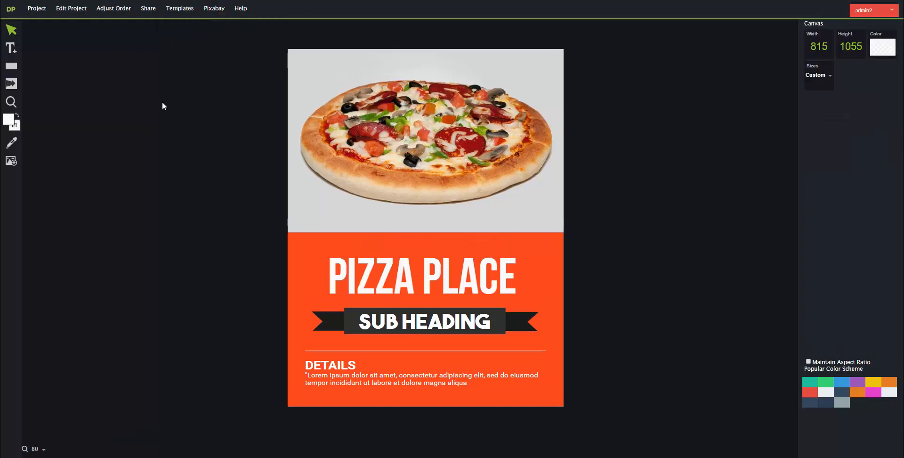
pyautogui.moveTo(36, 8)
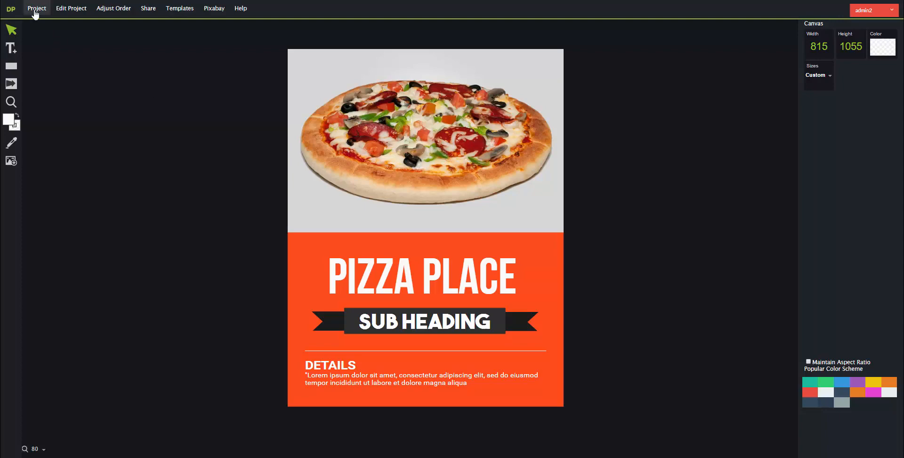
# - Export the PIZZA PLACE flyer as a PNG image from the Project menu
pyautogui.click(36, 8)
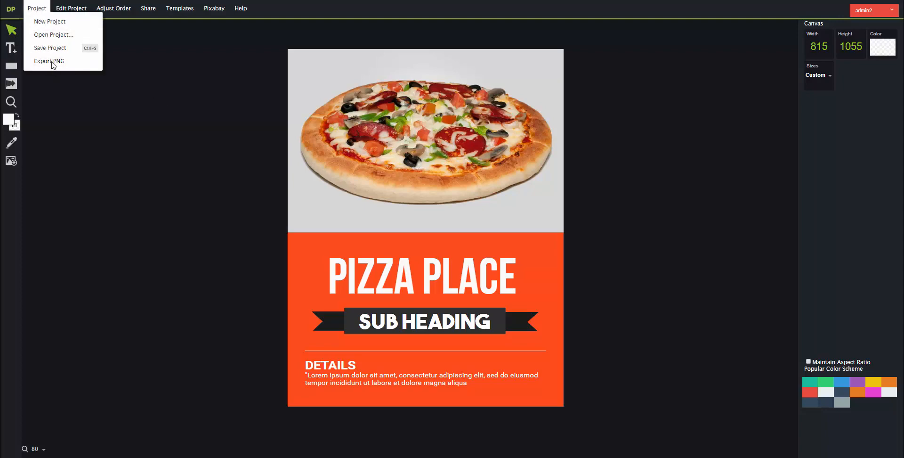
pyautogui.click(49, 61)
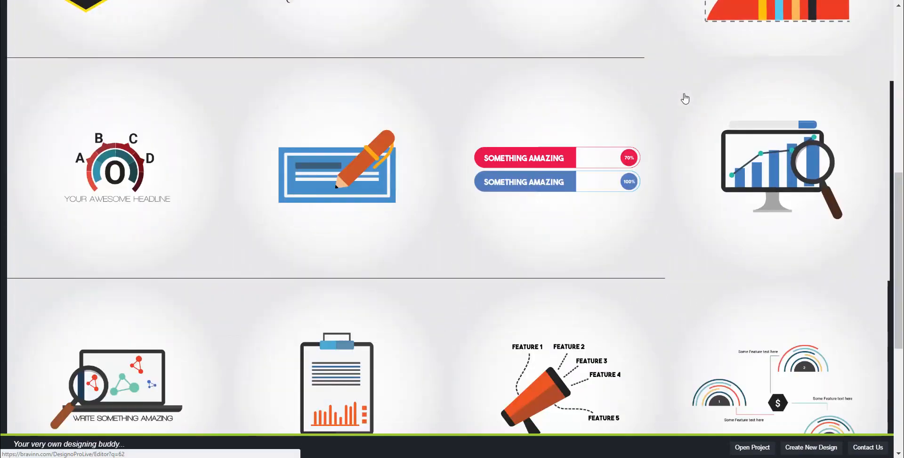
# - Switch the gallery through Cartoon and Pricing to Flyers and load the Company Name flyer
pyautogui.scroll(3)
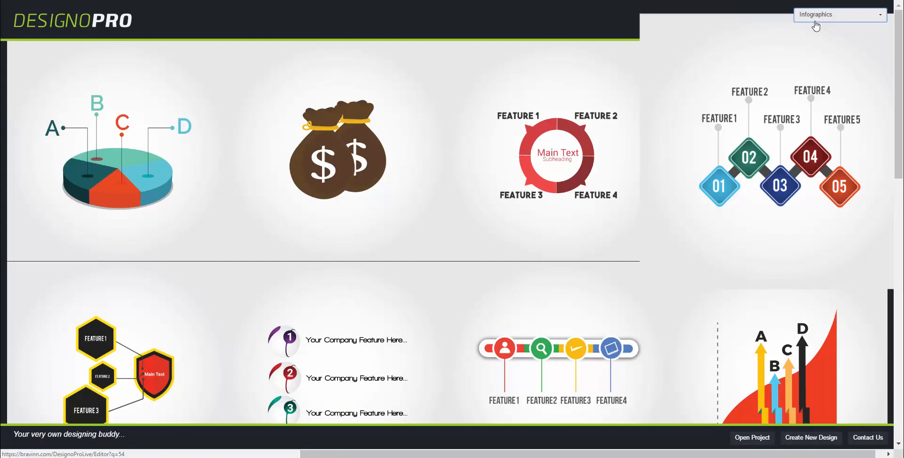
pyautogui.click(838, 14)
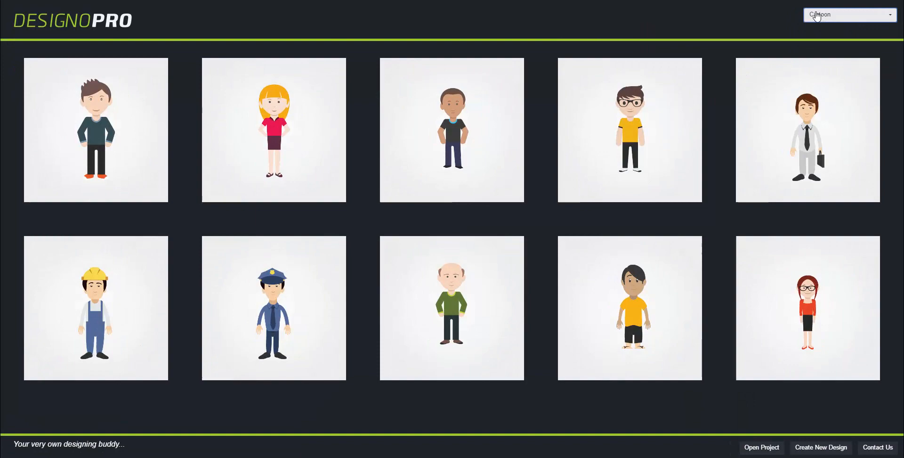
pyautogui.click(848, 15)
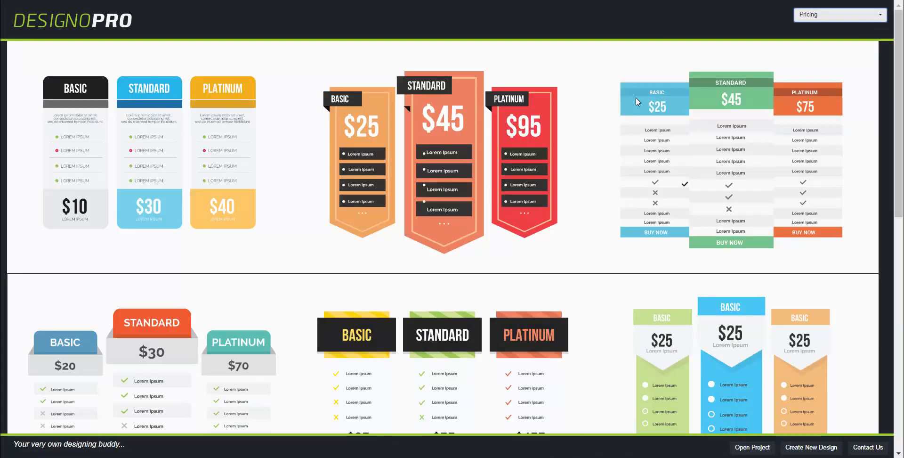
pyautogui.click(840, 15)
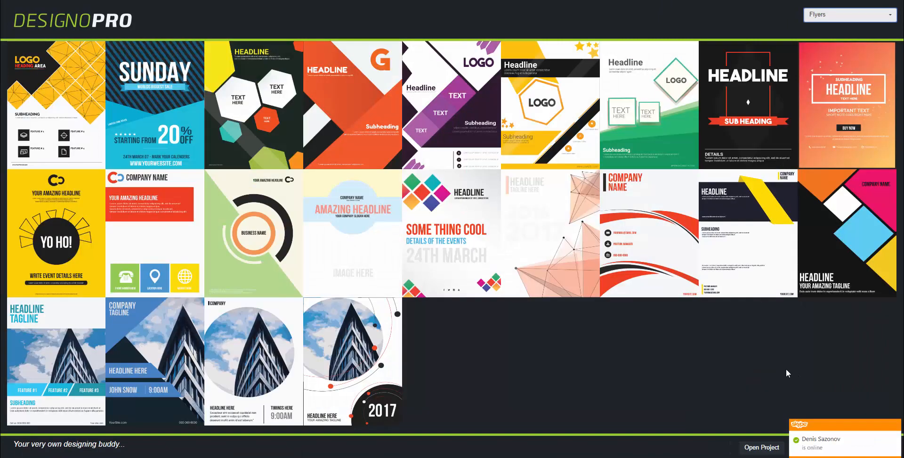
pyautogui.moveTo(180, 234)
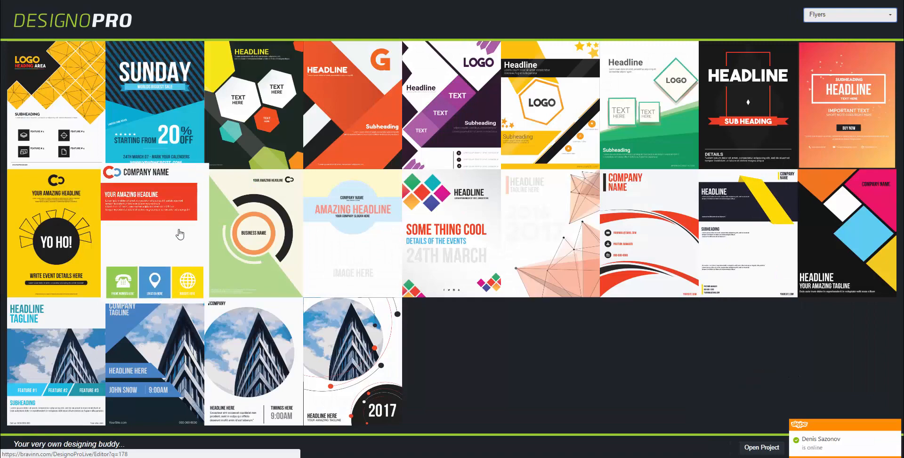
pyautogui.click(154, 233)
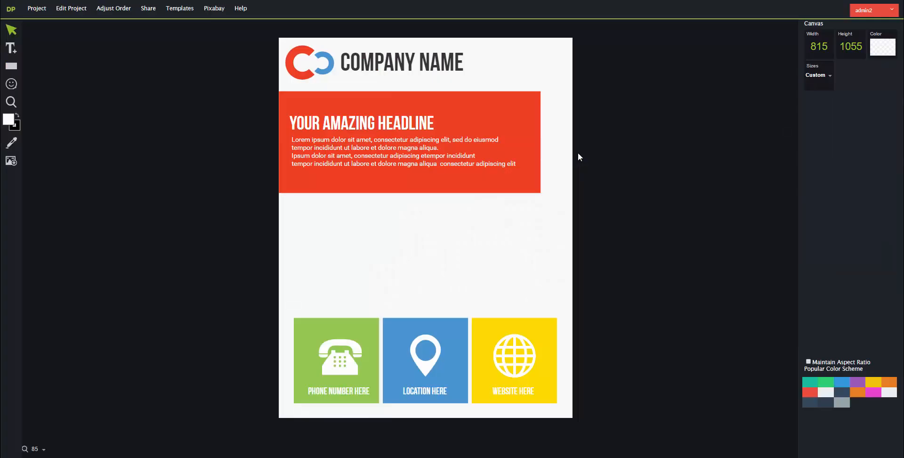